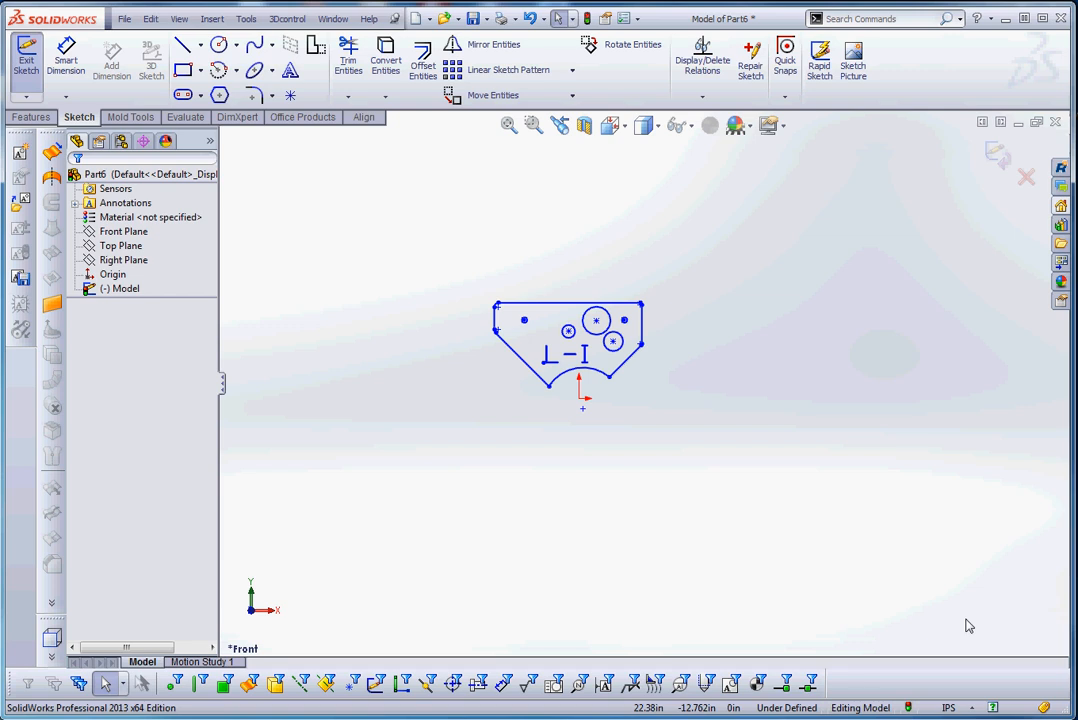
mouse_move(608, 364)
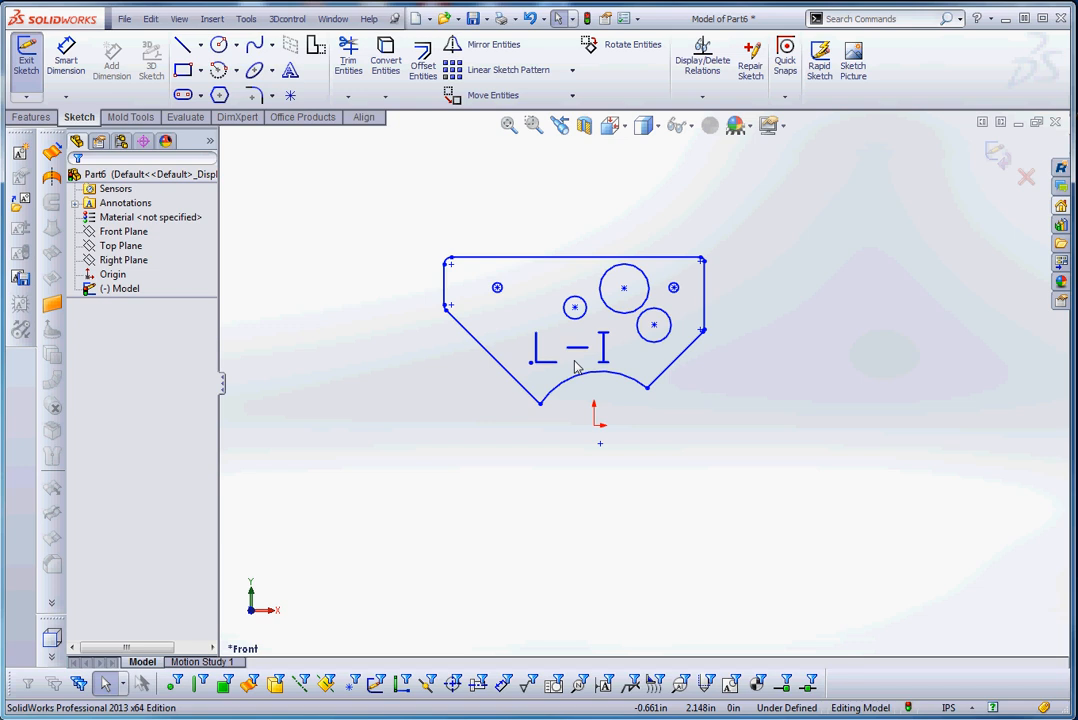
mouse_move(544, 368)
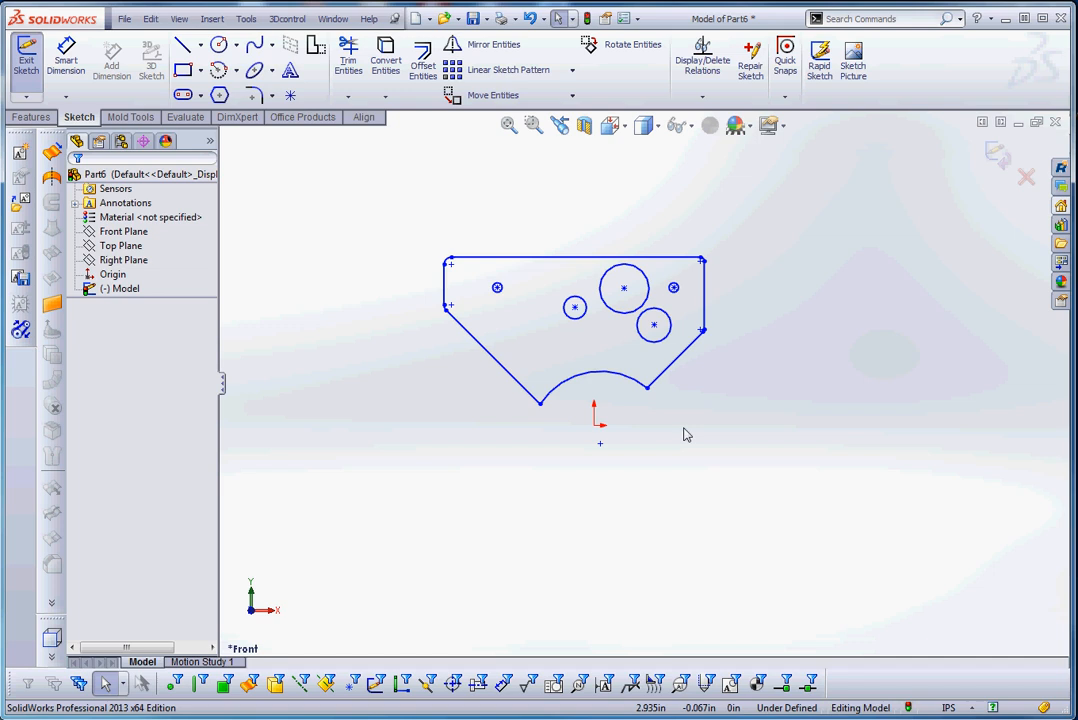
mouse_move(356, 206)
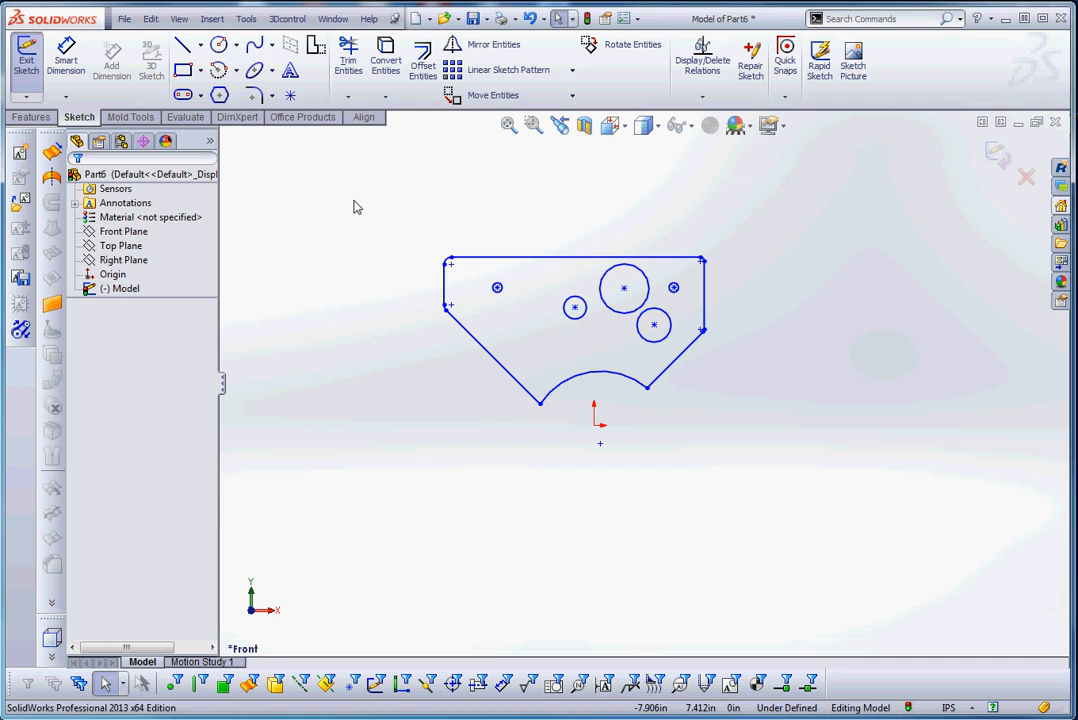
mouse_move(684, 416)
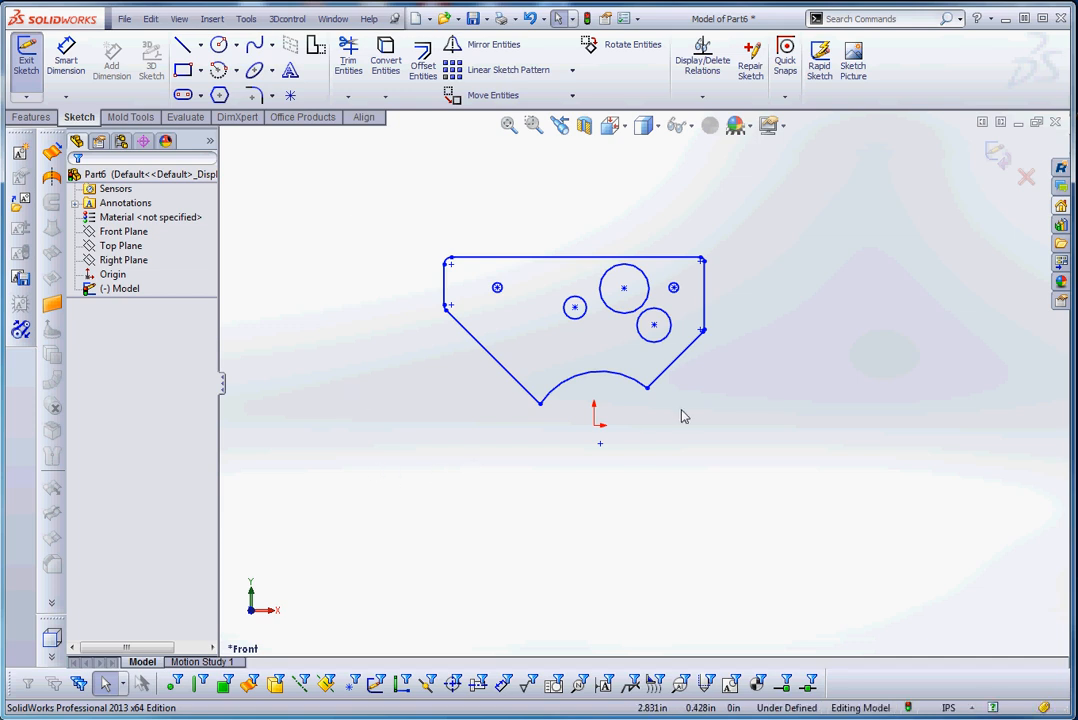
mouse_move(684, 410)
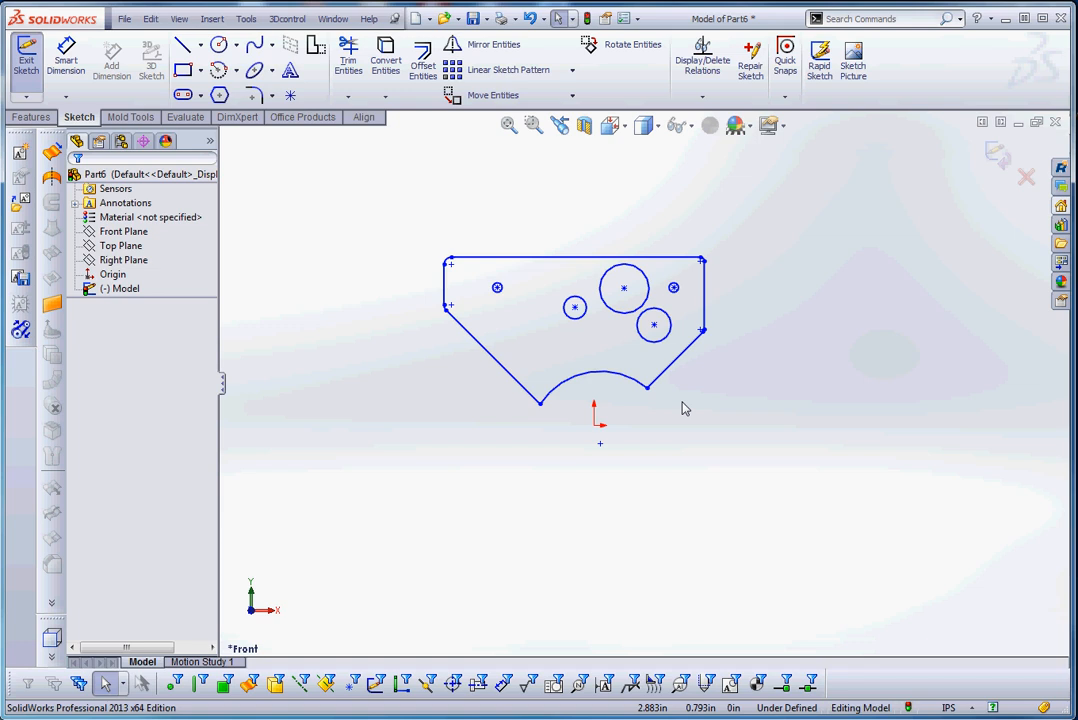
mouse_move(672, 368)
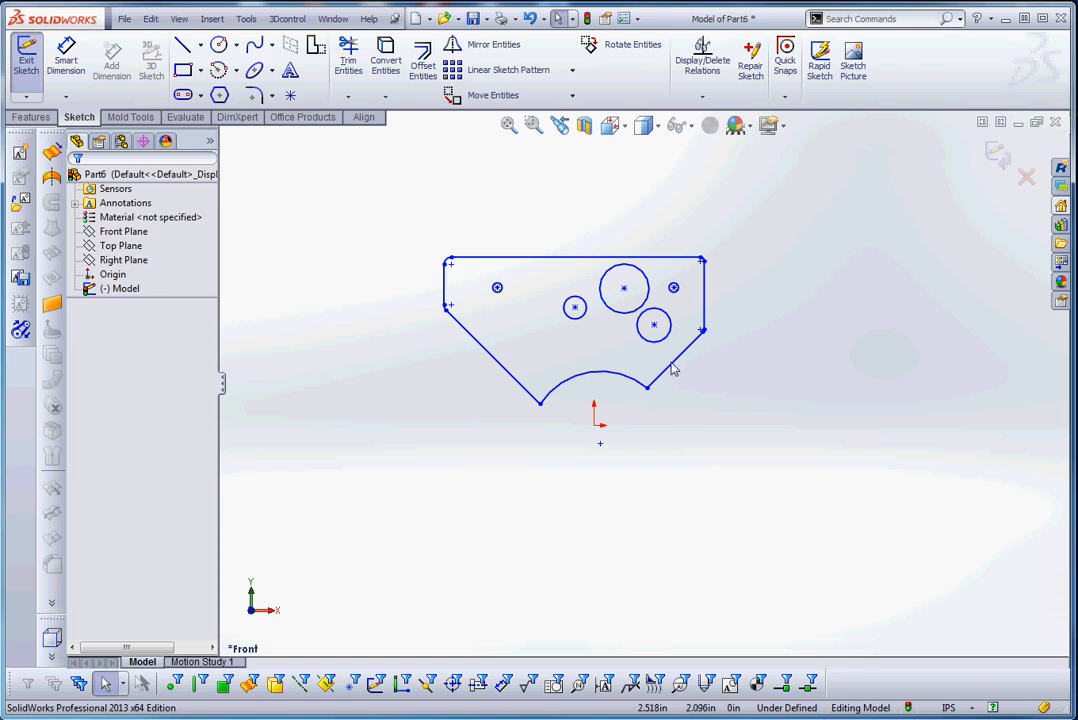
mouse_move(690, 384)
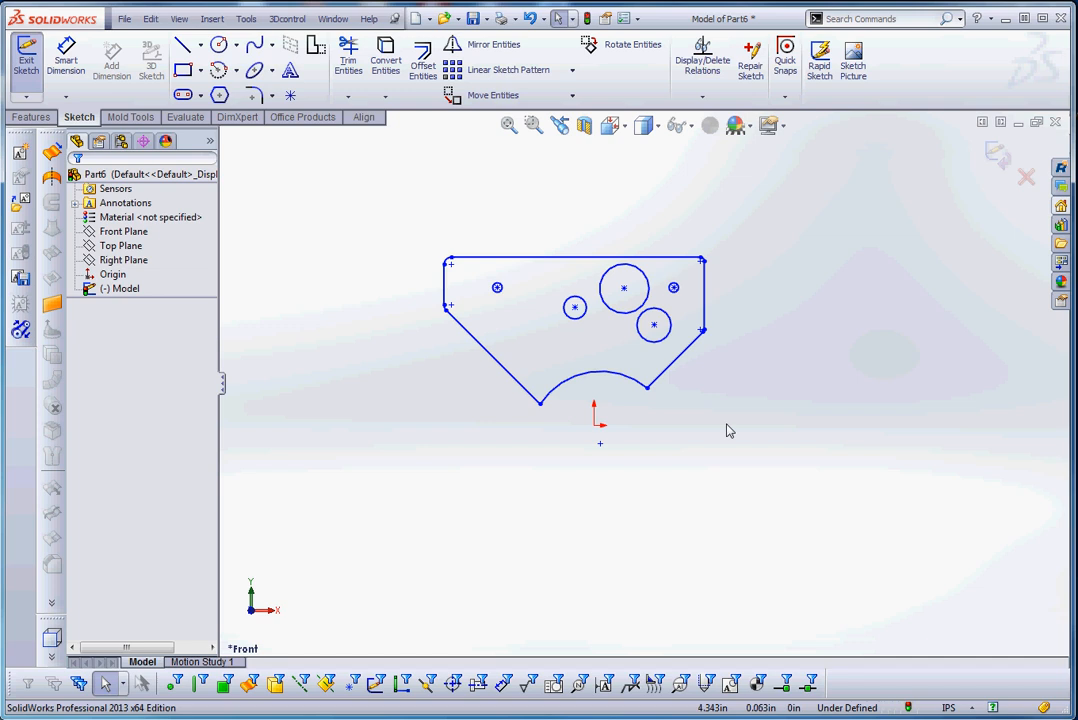
mouse_move(726, 412)
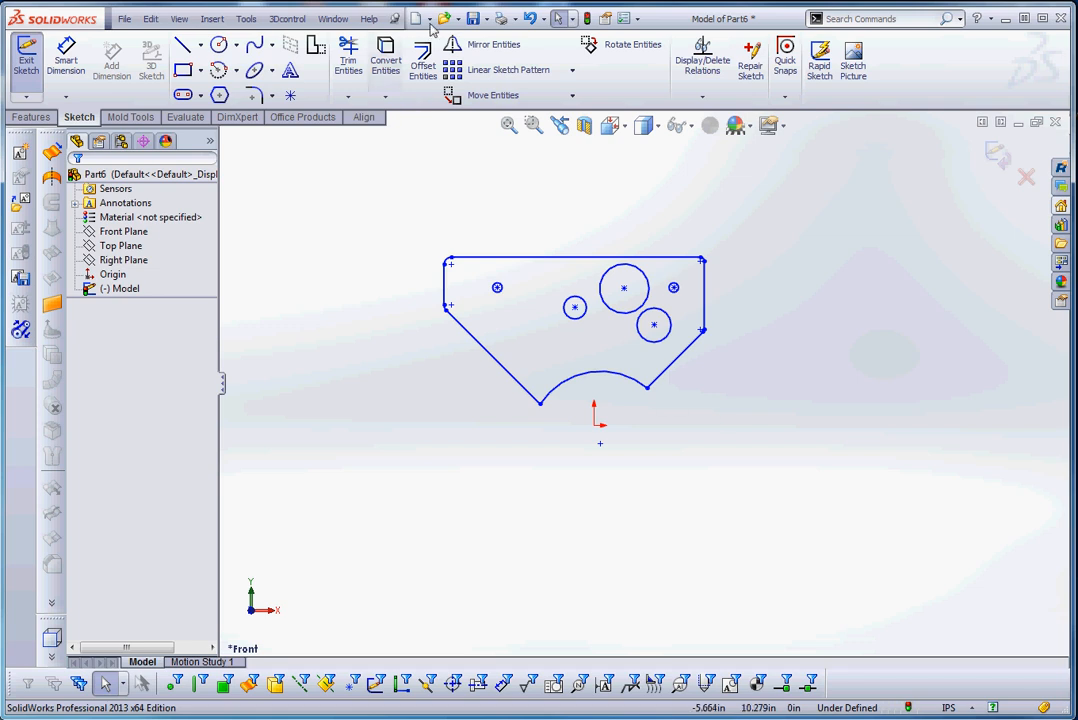
mouse_move(544, 428)
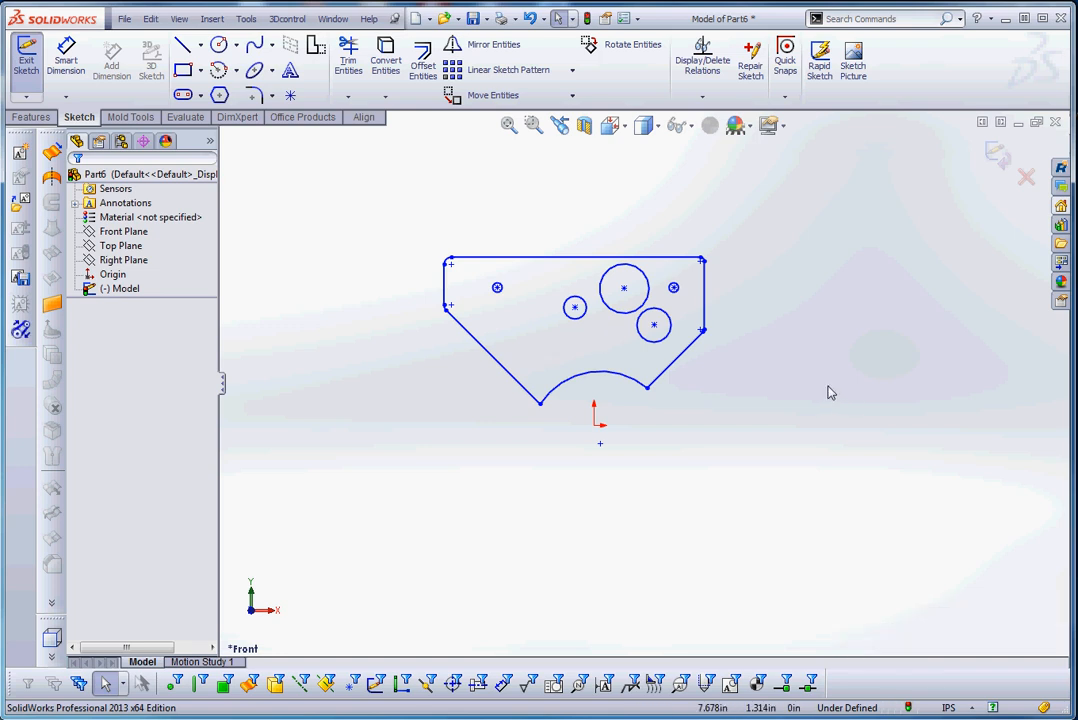
mouse_move(434, 238)
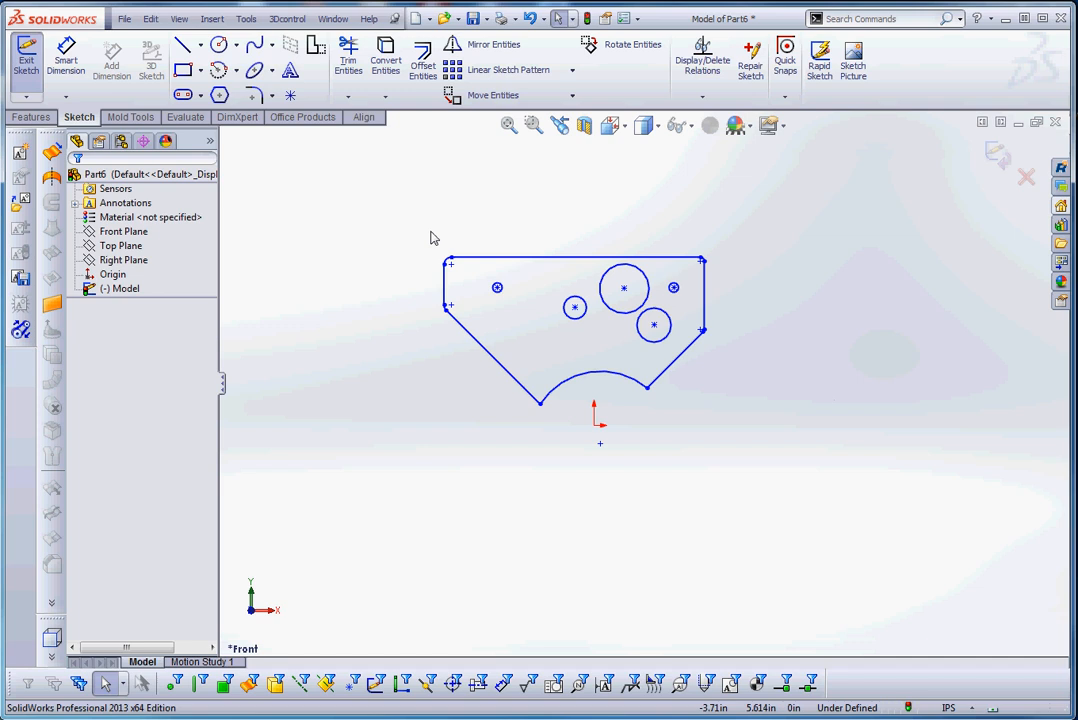
mouse_move(376, 200)
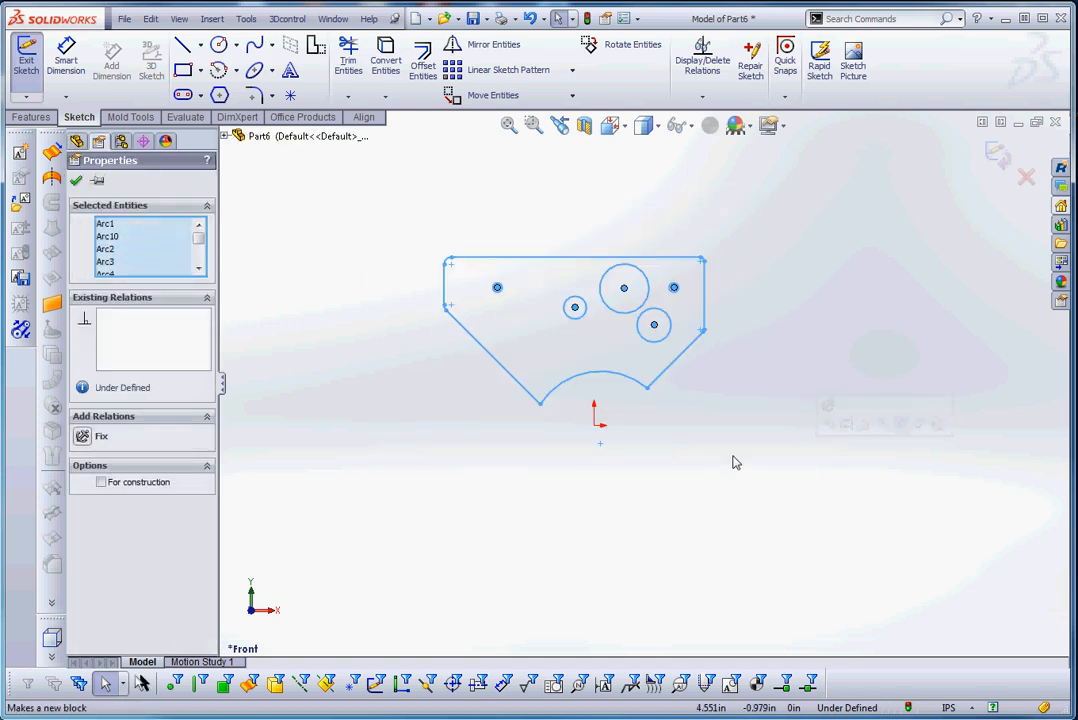
mouse_move(724, 442)
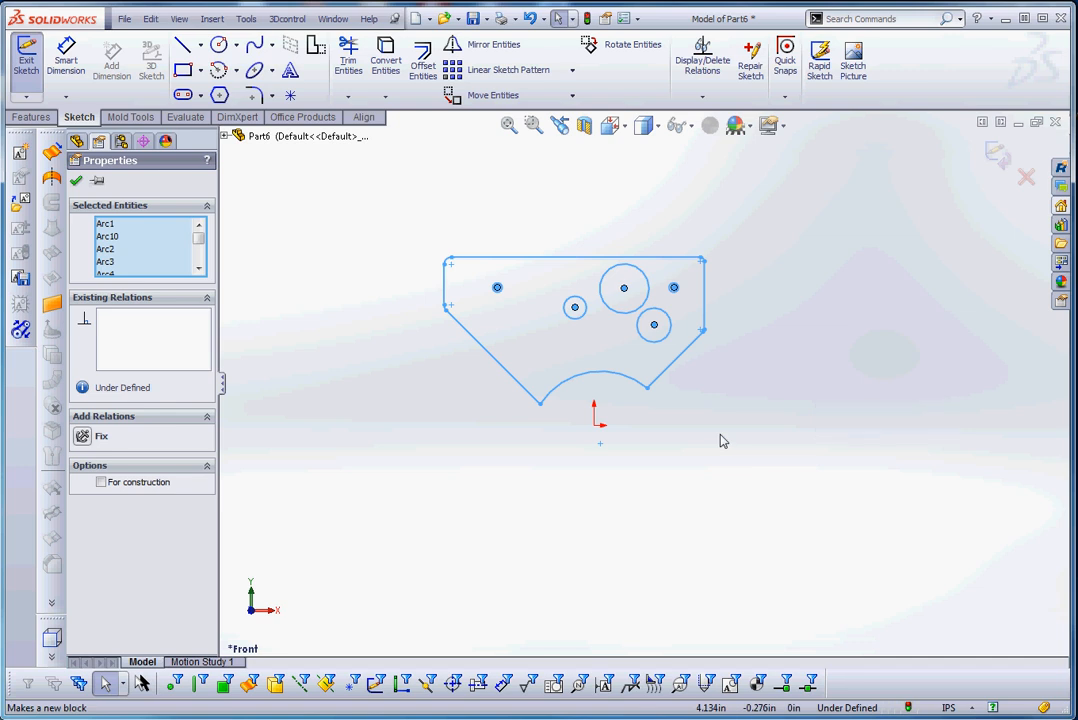
- Move all sketch entities from a picked base point so the arc cutout lands at the origin
right_click(724, 442)
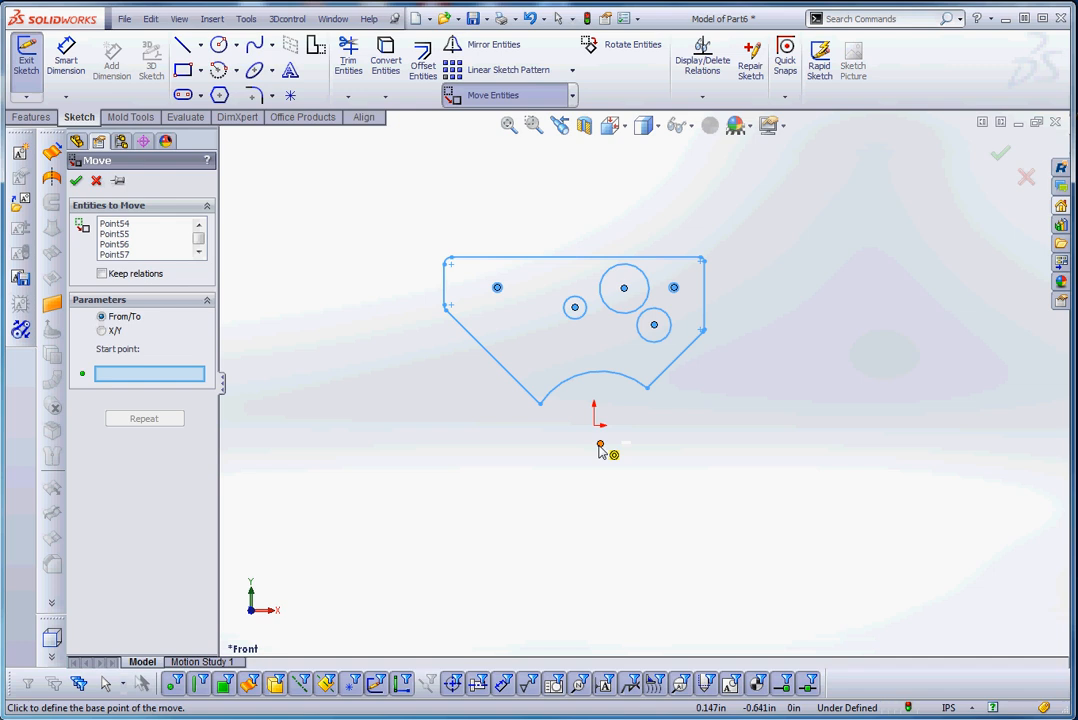
click(600, 448)
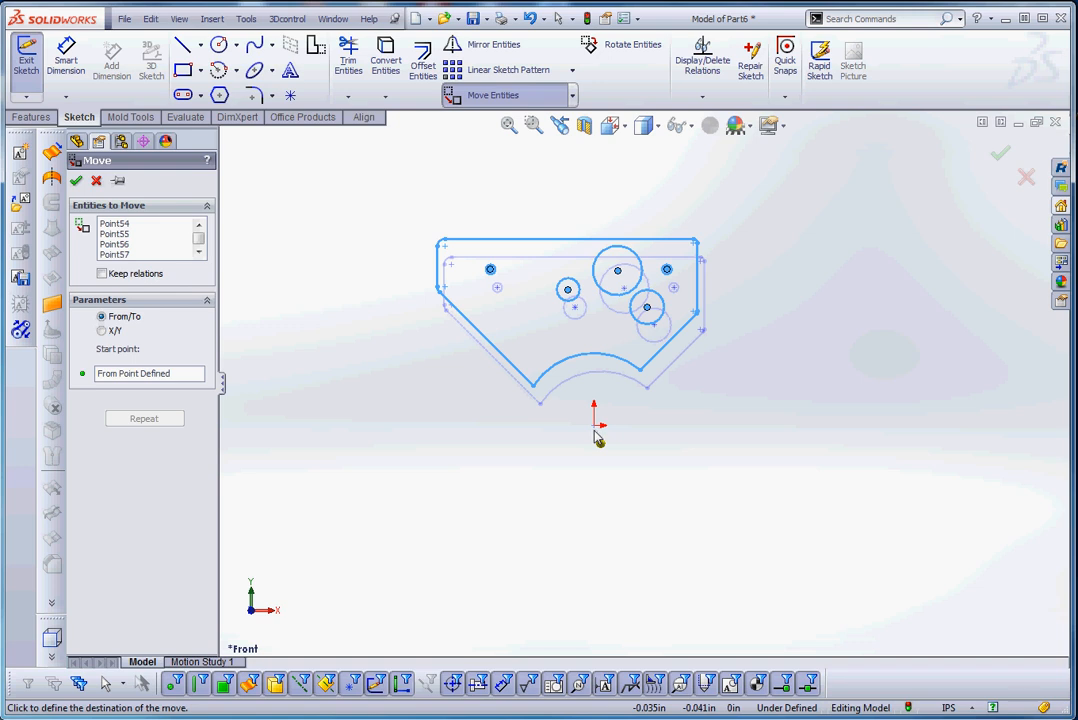
click(76, 180)
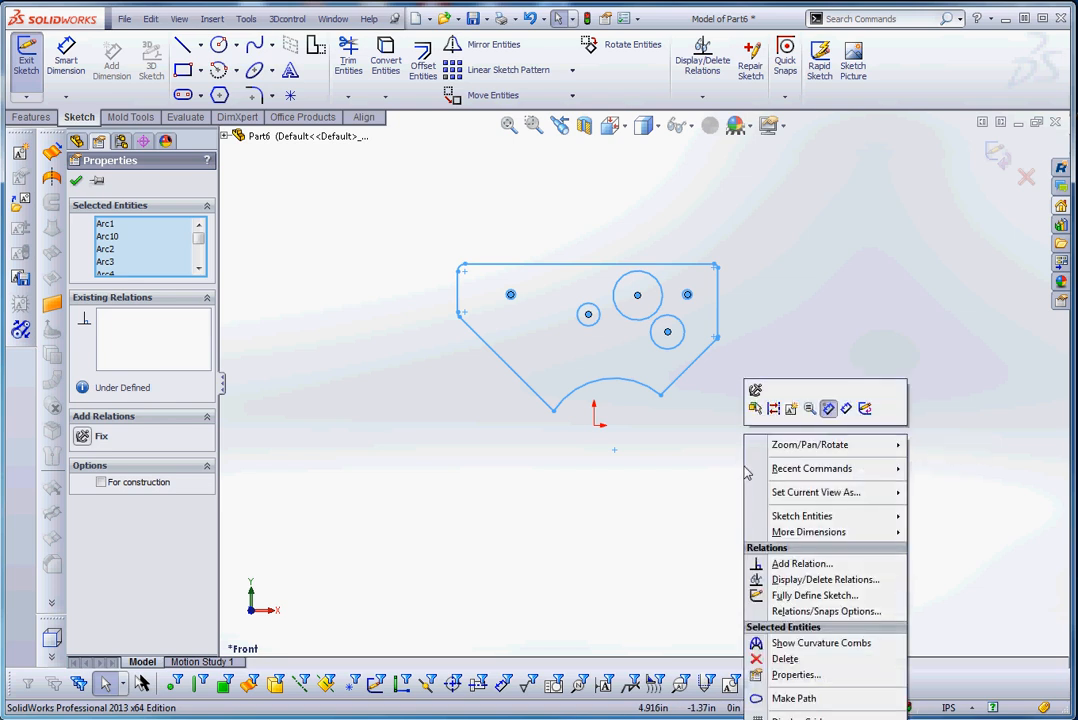
mouse_move(792, 408)
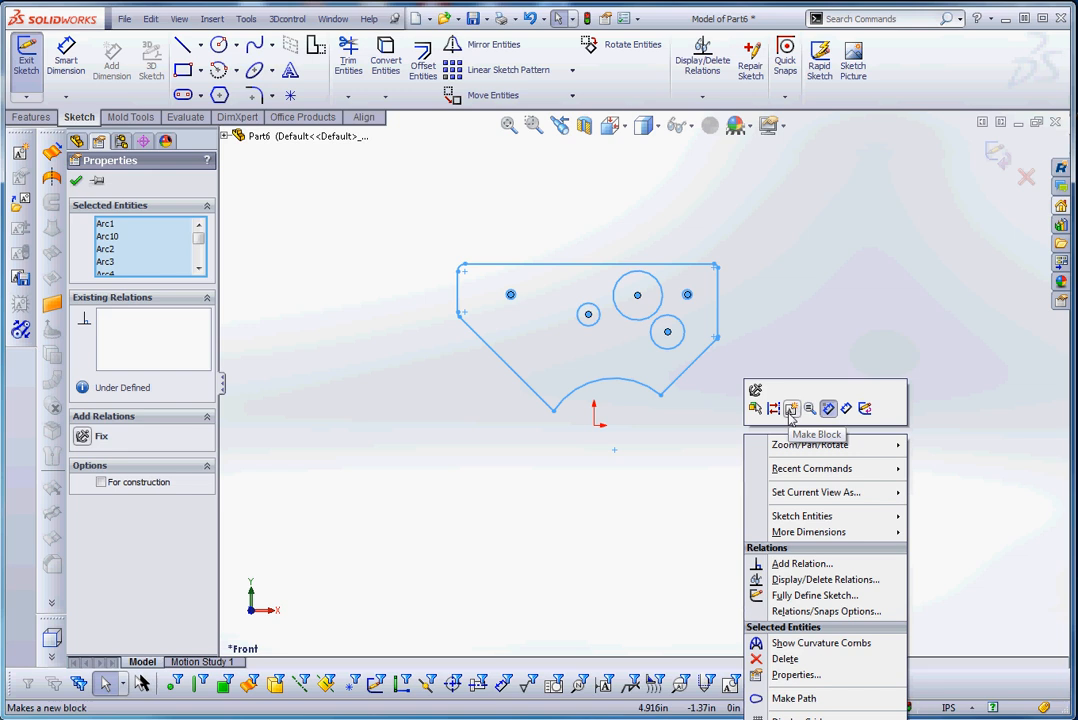
- Start Make Block on the sketch geometry and expand its Insertion Point settings
click(792, 408)
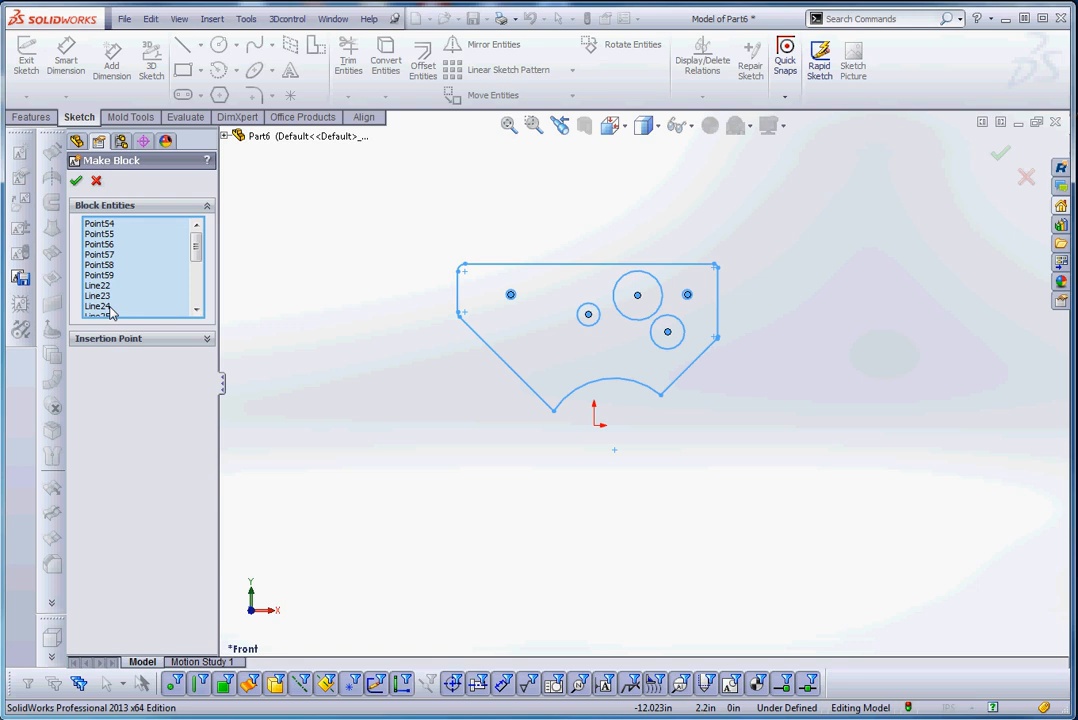
click(108, 338)
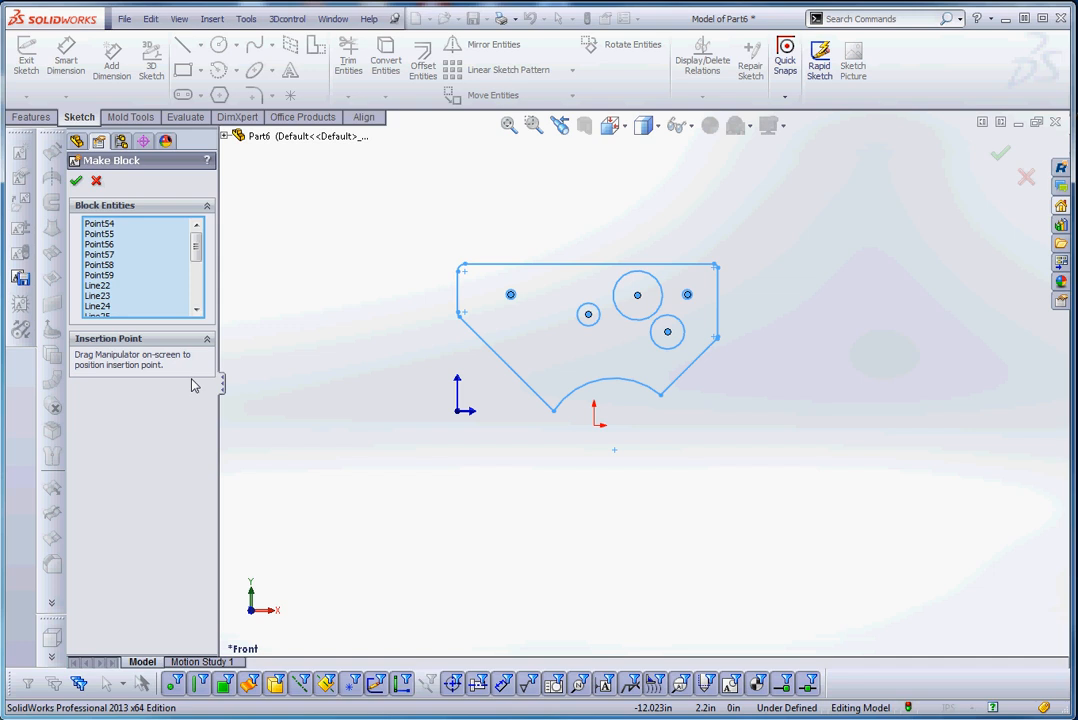
mouse_move(460, 414)
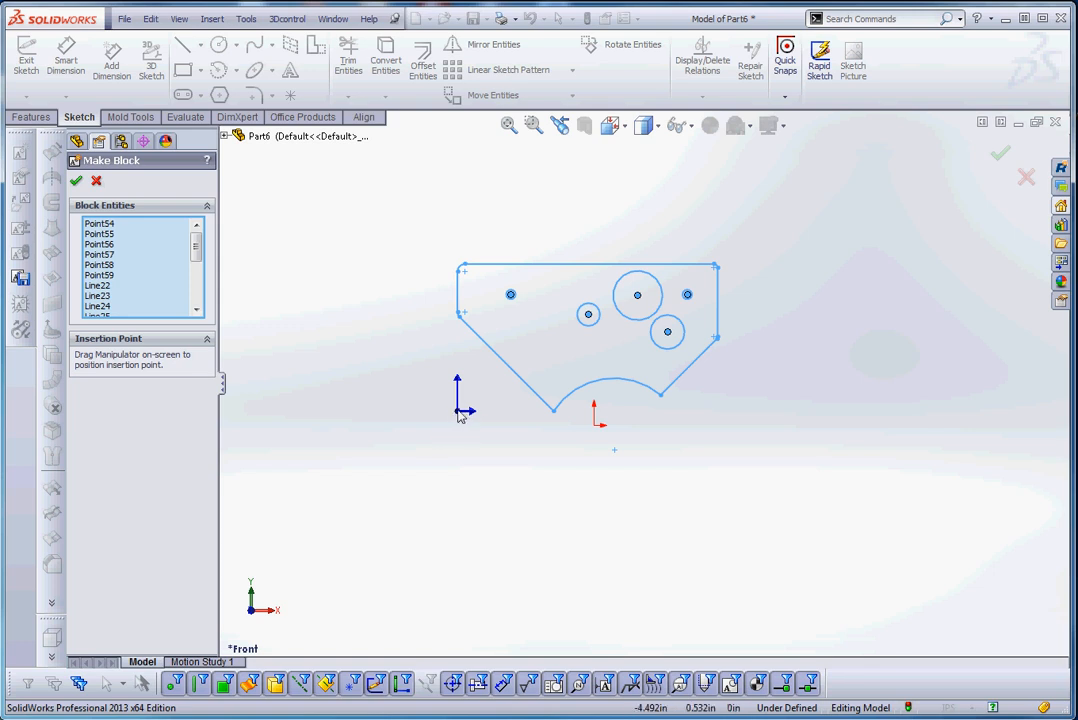
mouse_move(460, 418)
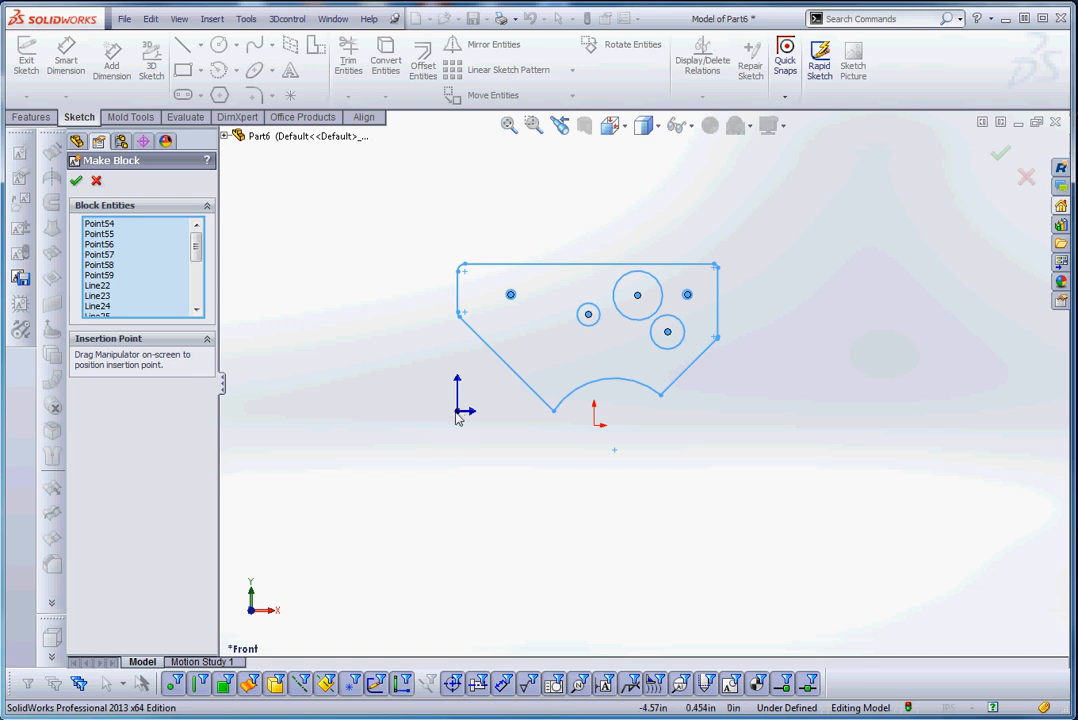
- Place the insertion point, finish block Block1-1 and fix it so the sketch is fully defined
drag(464, 410, 596, 424)
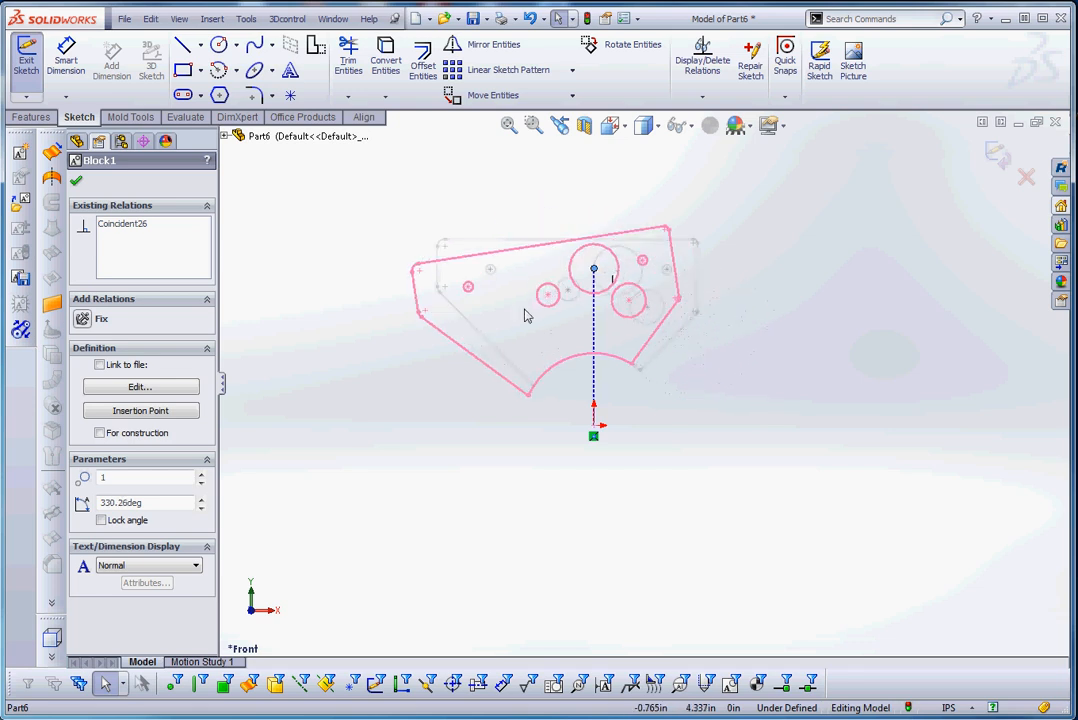
click(76, 180)
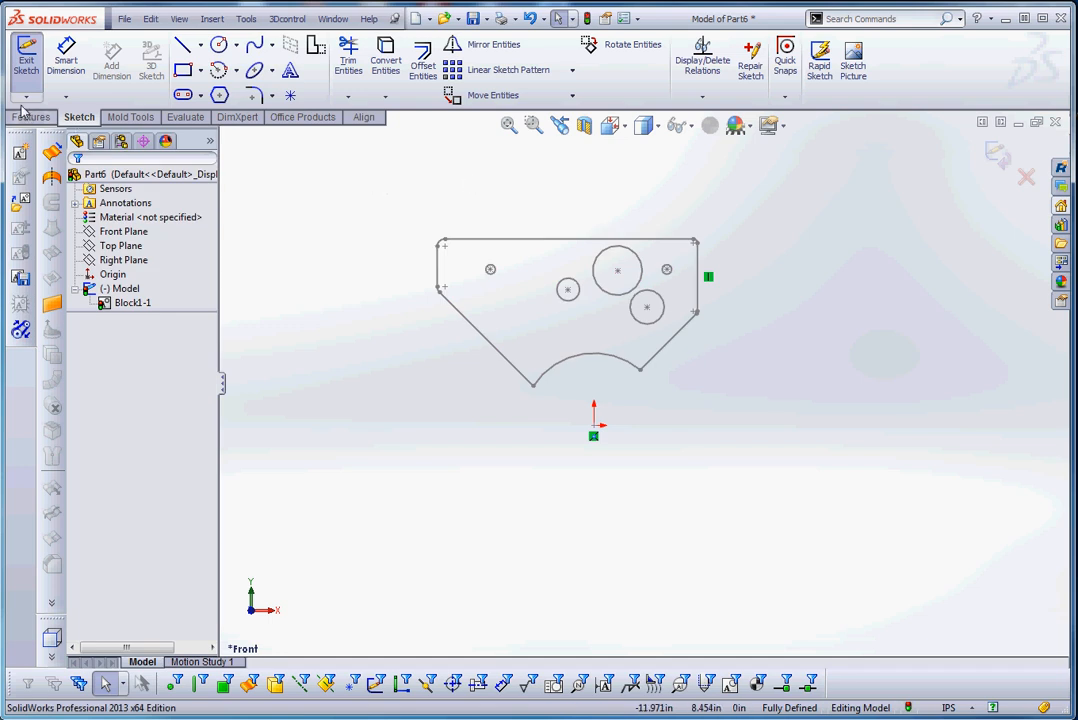
click(32, 116)
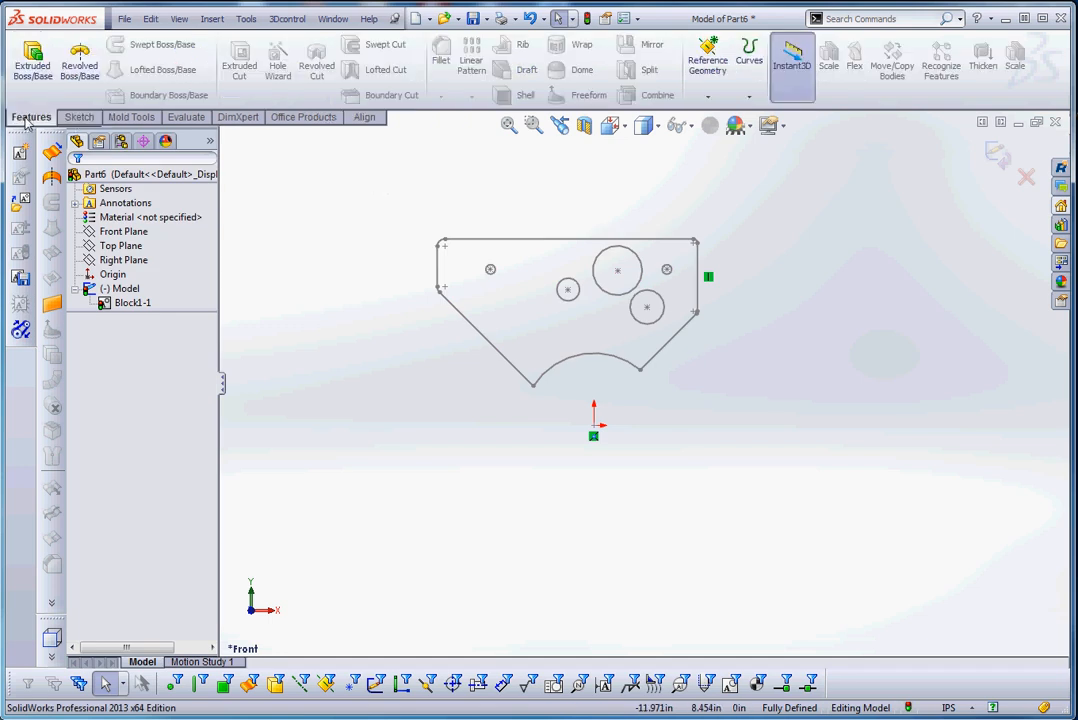
- Boss-extrude the block Mid Plane to a 0.75 in depth, creating Boss-Extrude1
click(32, 58)
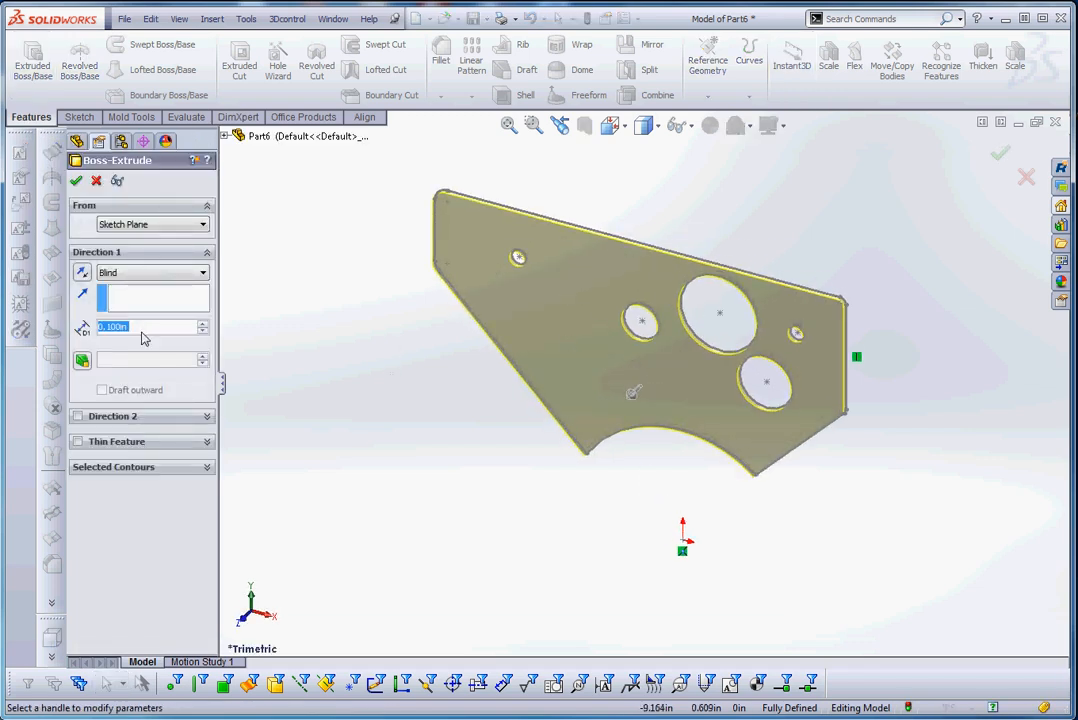
click(150, 272)
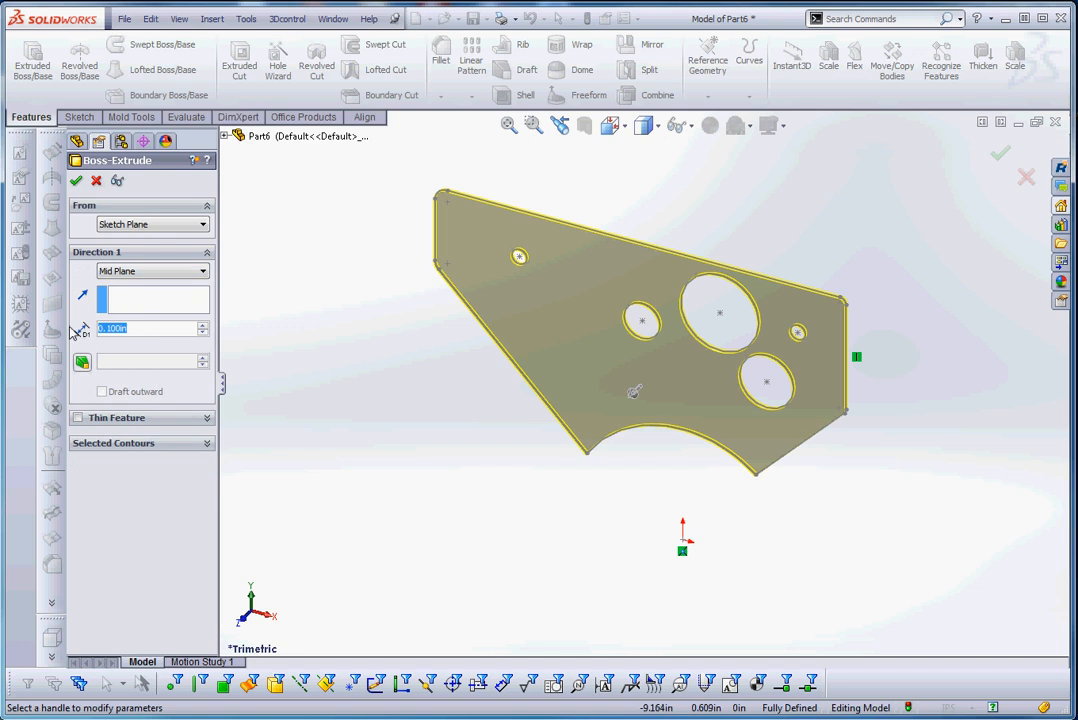
text(.75)
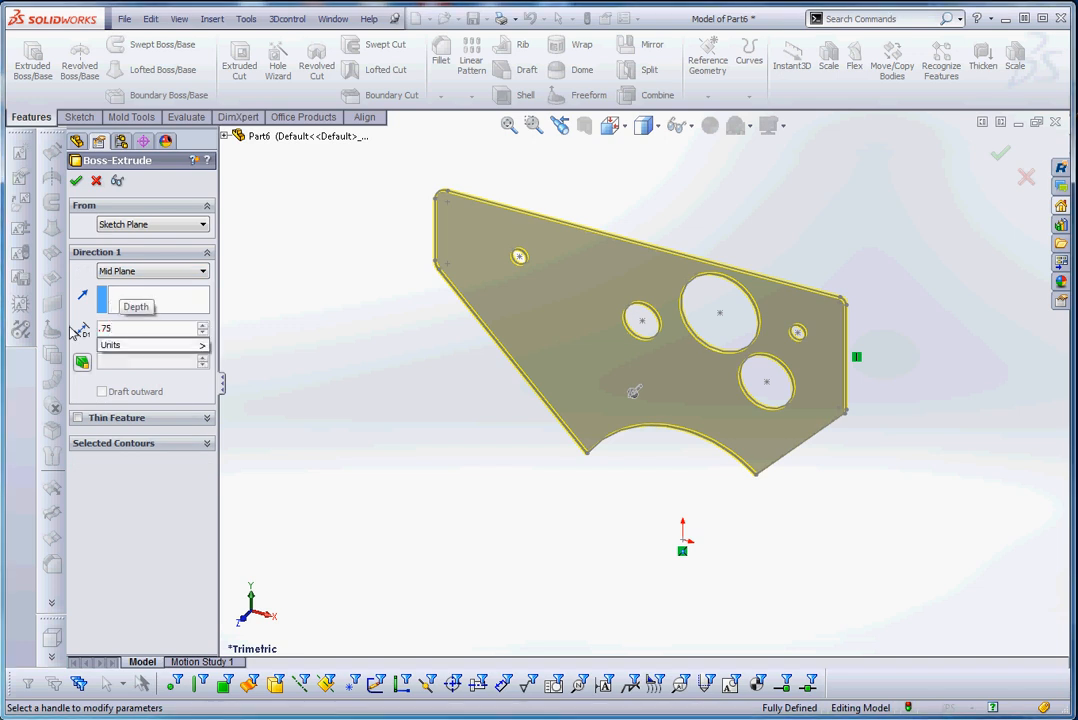
mouse_move(344, 332)
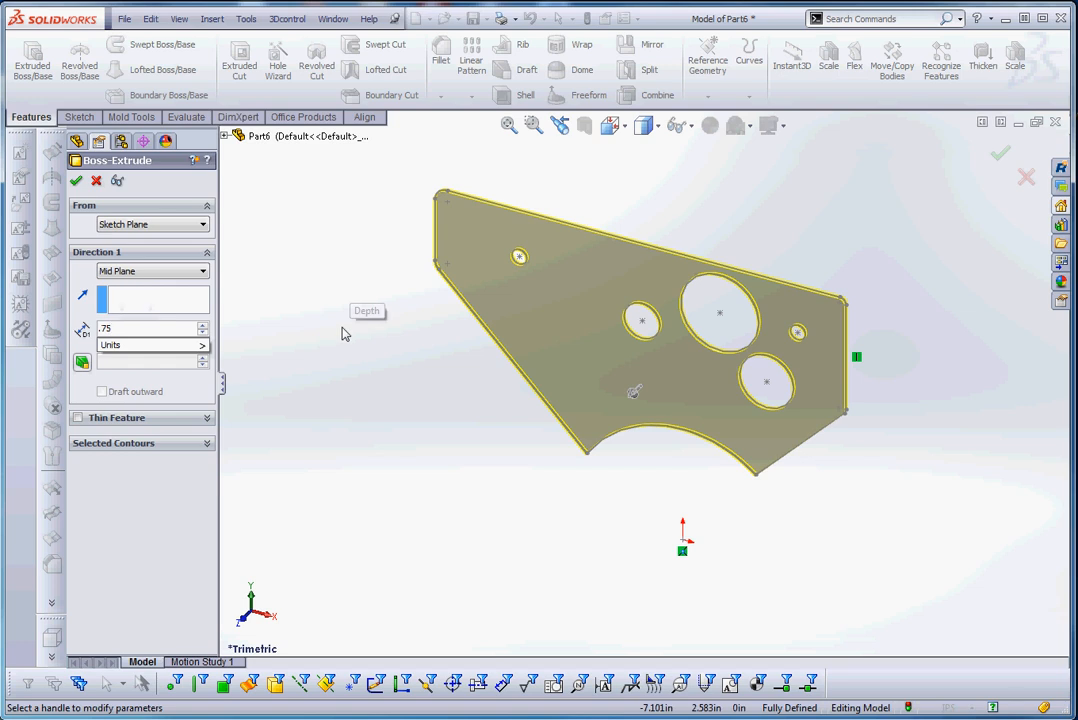
click(200, 344)
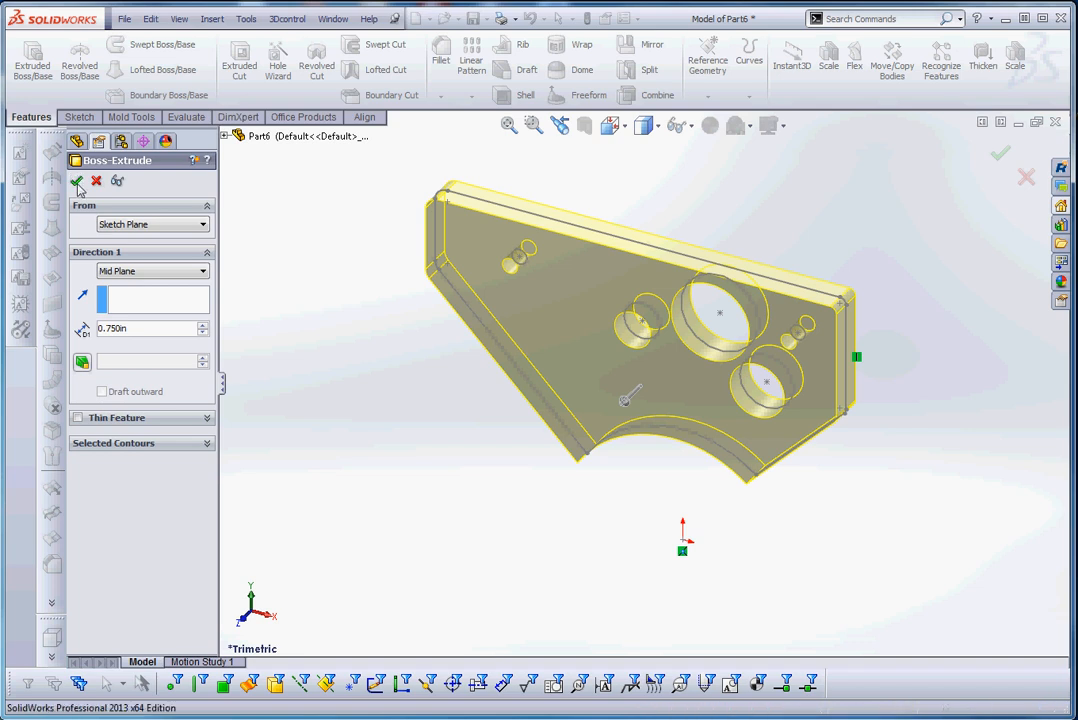
click(78, 180)
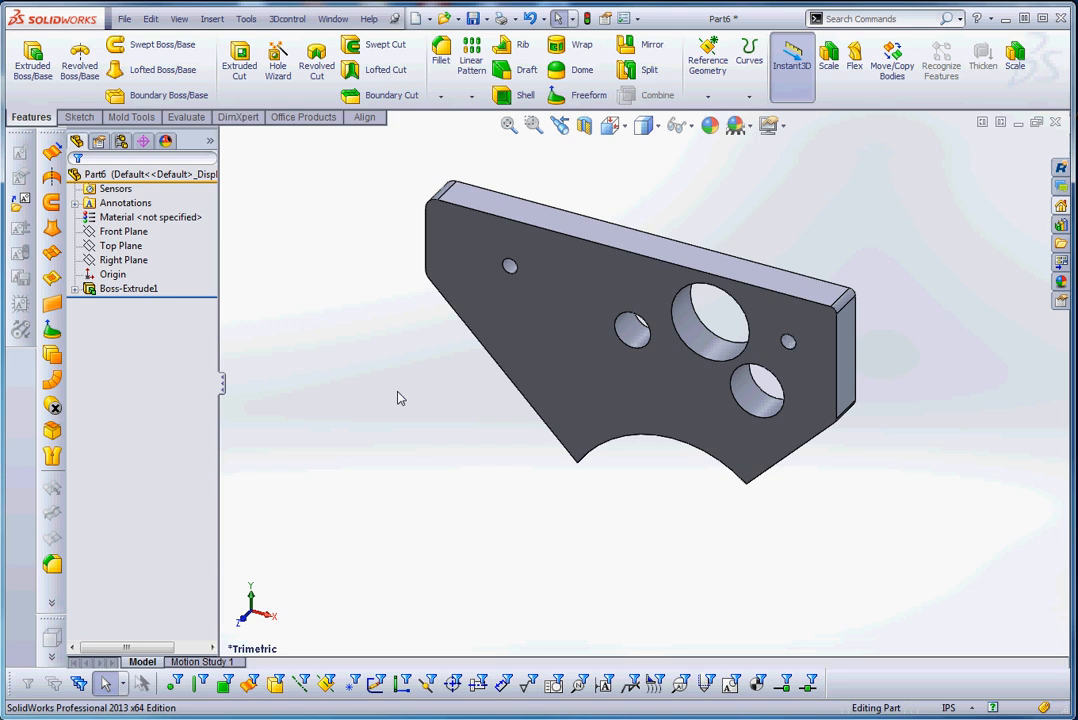
- Delete the Boss-Extrude1 feature, keeping the Model sketch
right_click(128, 288)
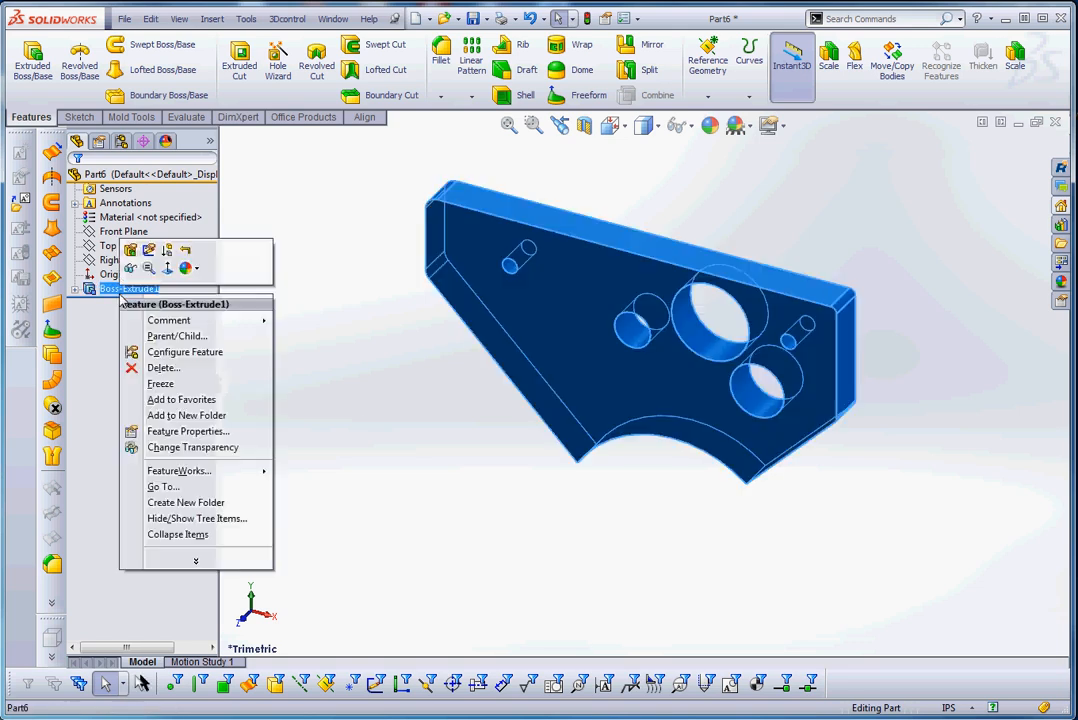
mouse_move(164, 368)
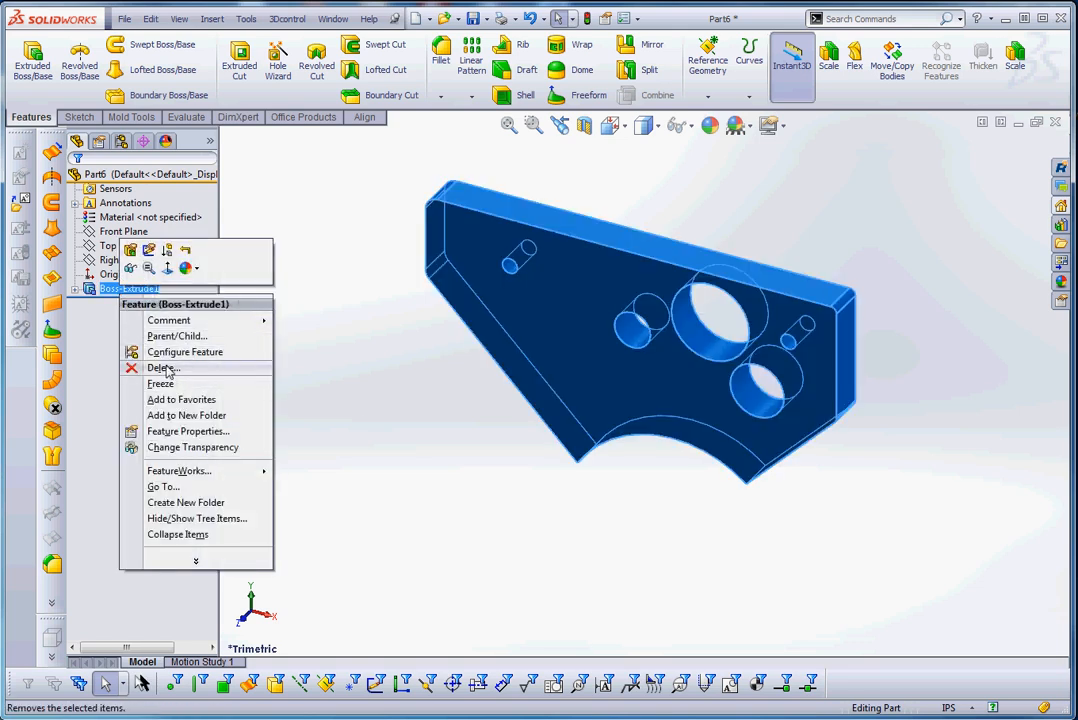
click(164, 368)
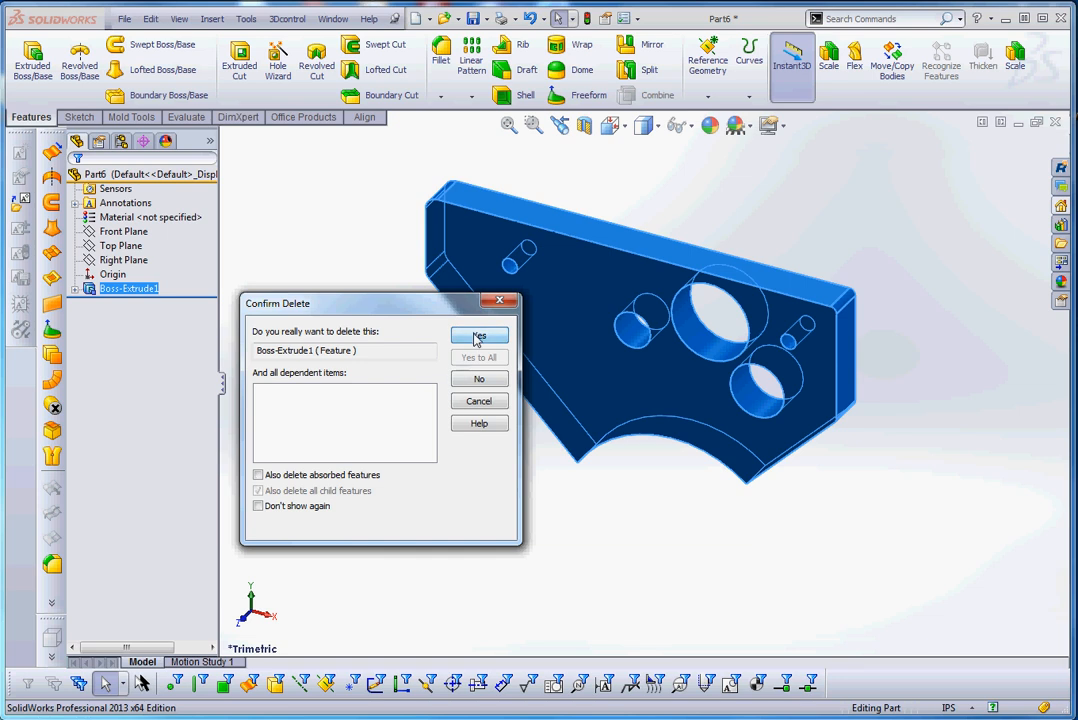
click(478, 336)
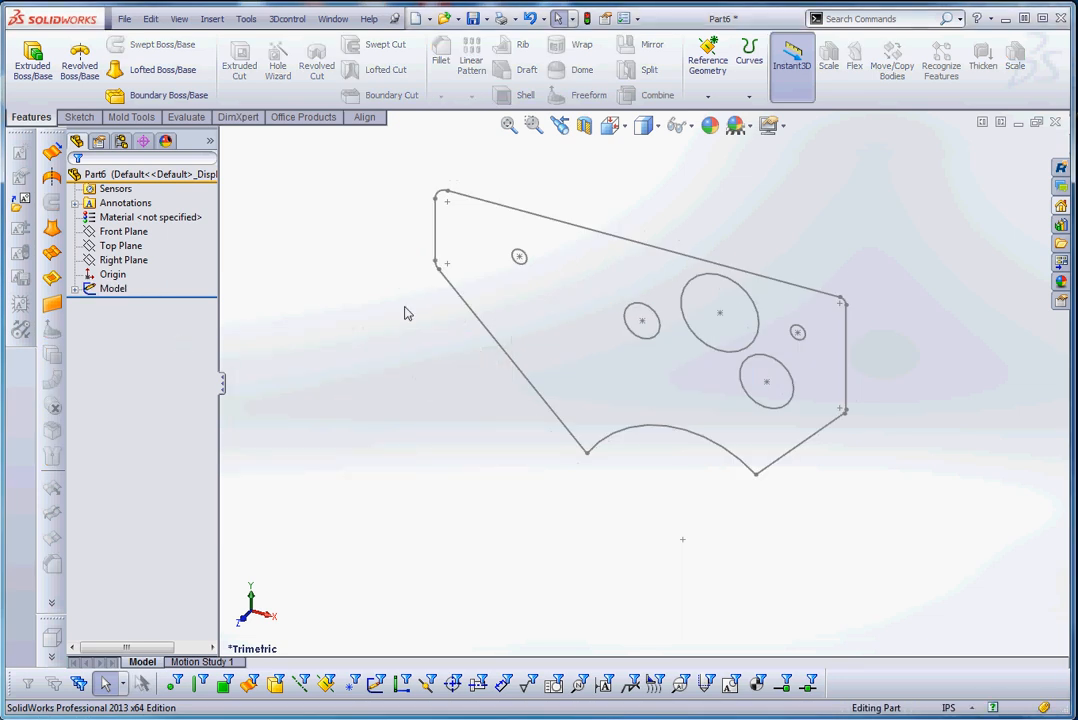
- Expand the Model sketch and start editing block Block1-1
click(112, 288)
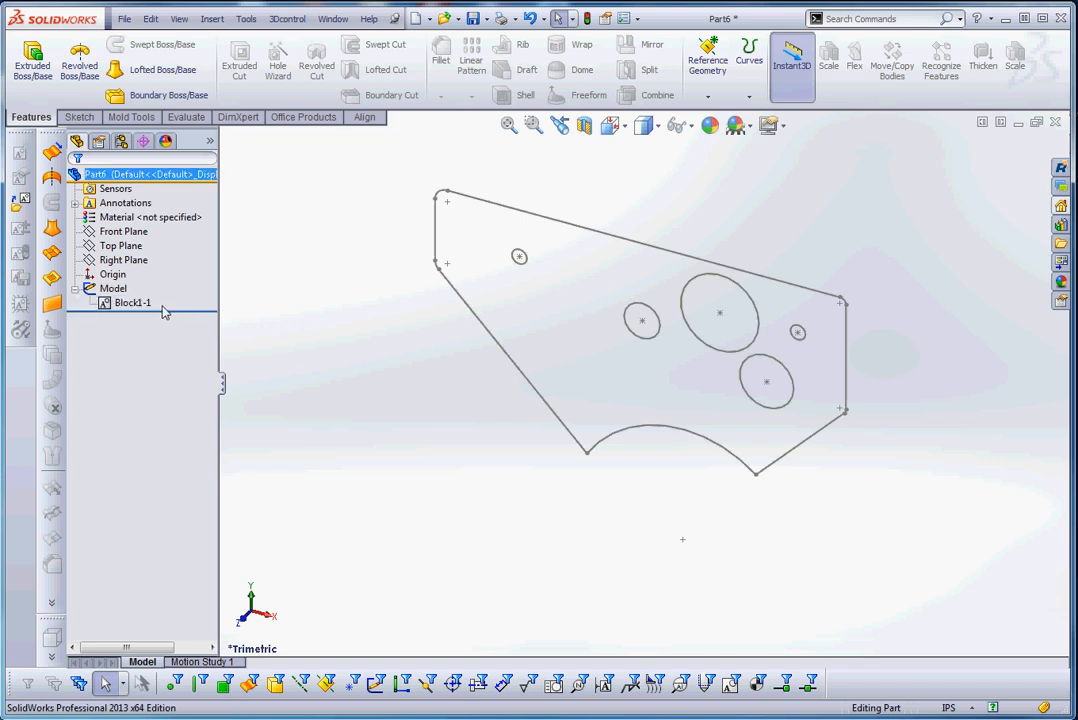
right_click(132, 304)
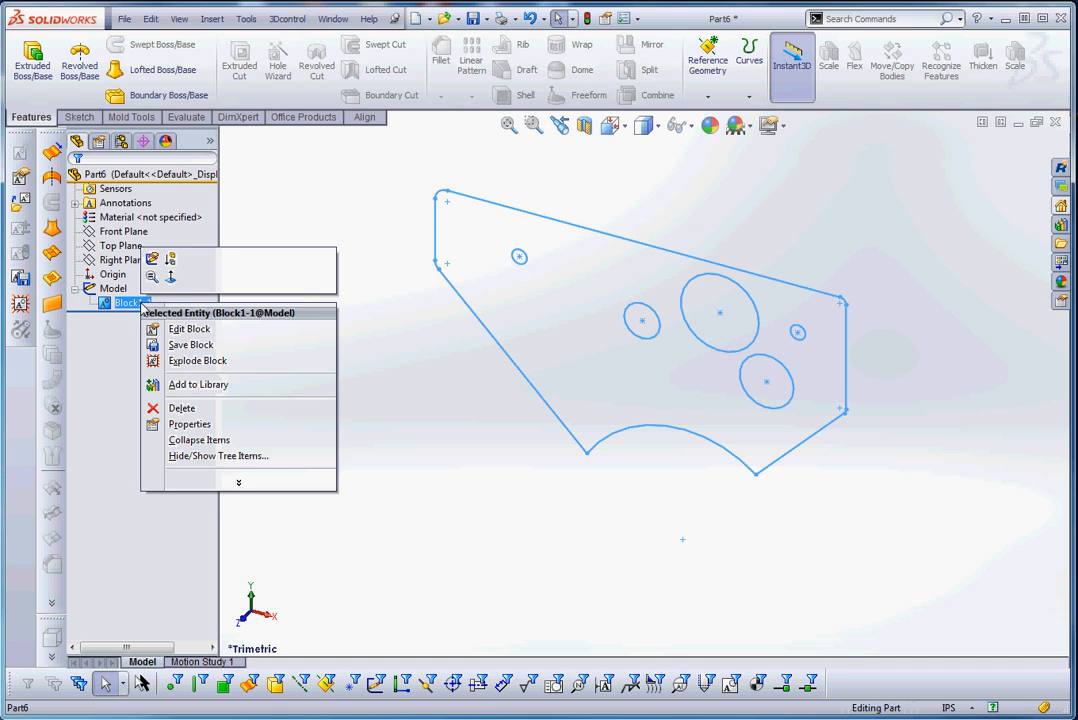
click(188, 328)
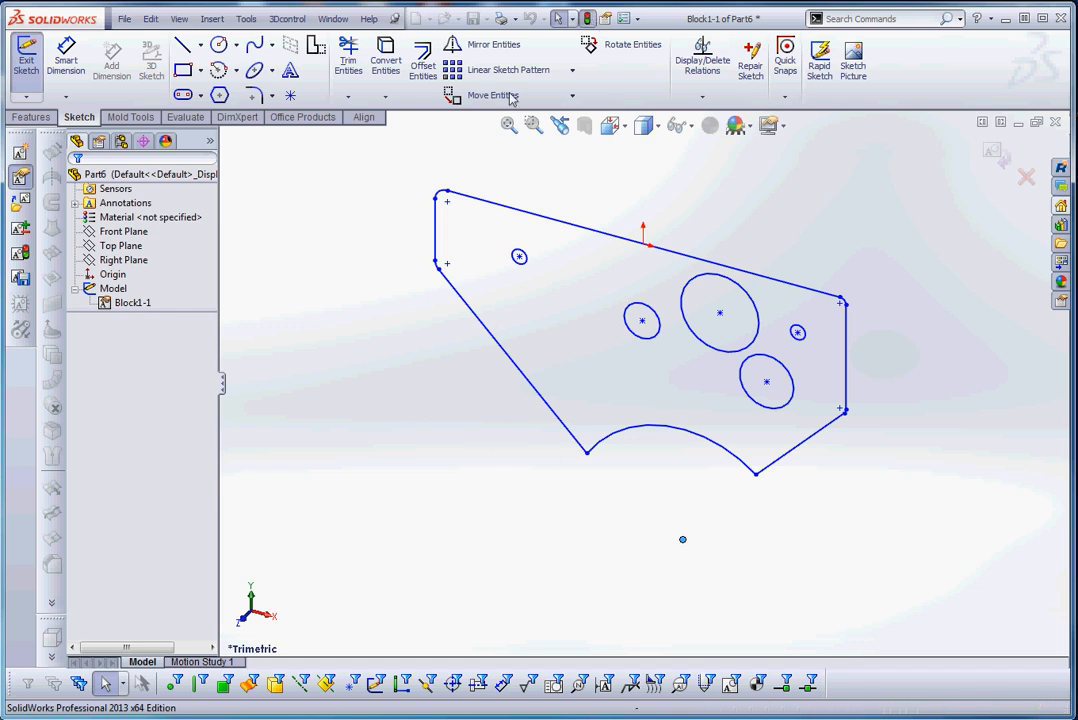
- Explode the block back into plain sketch geometry via its context menu
right_click(132, 302)
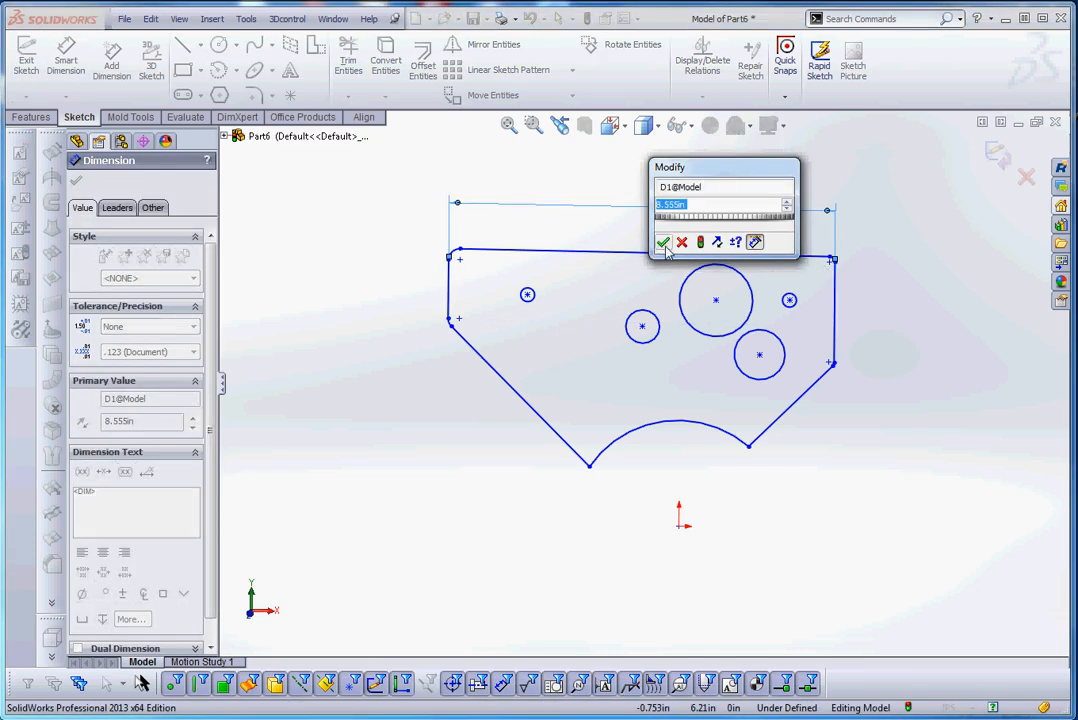
- Accept the 8.555 in top-edge width and make a sketch point coincident with the origin
click(664, 242)
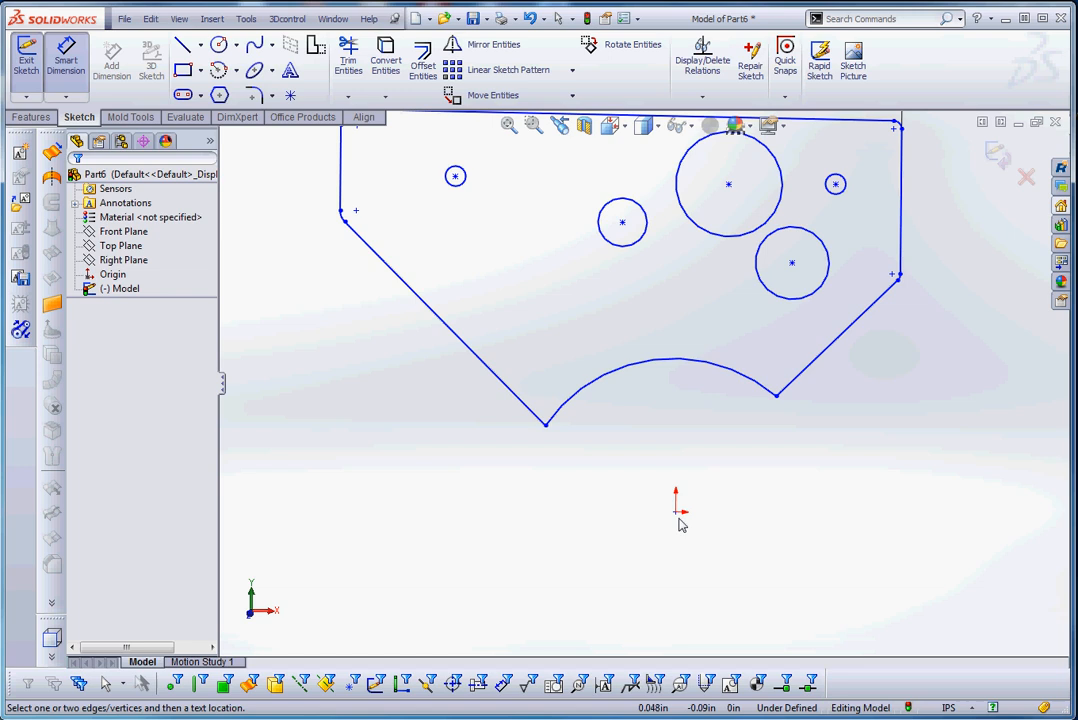
click(676, 512)
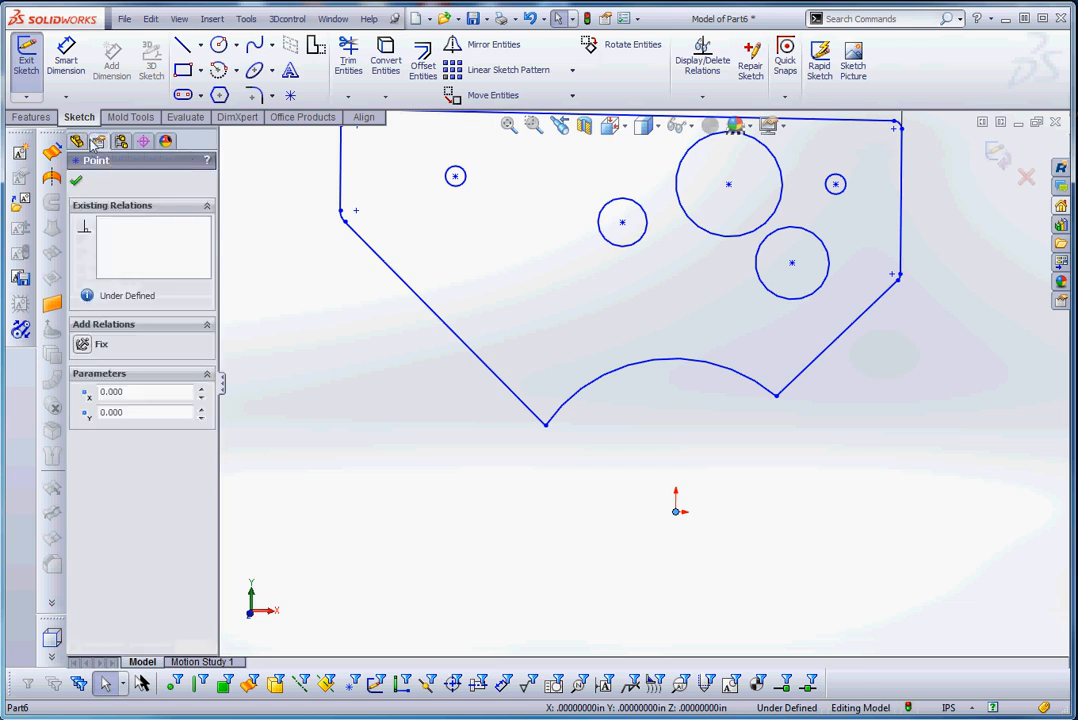
mouse_move(76, 140)
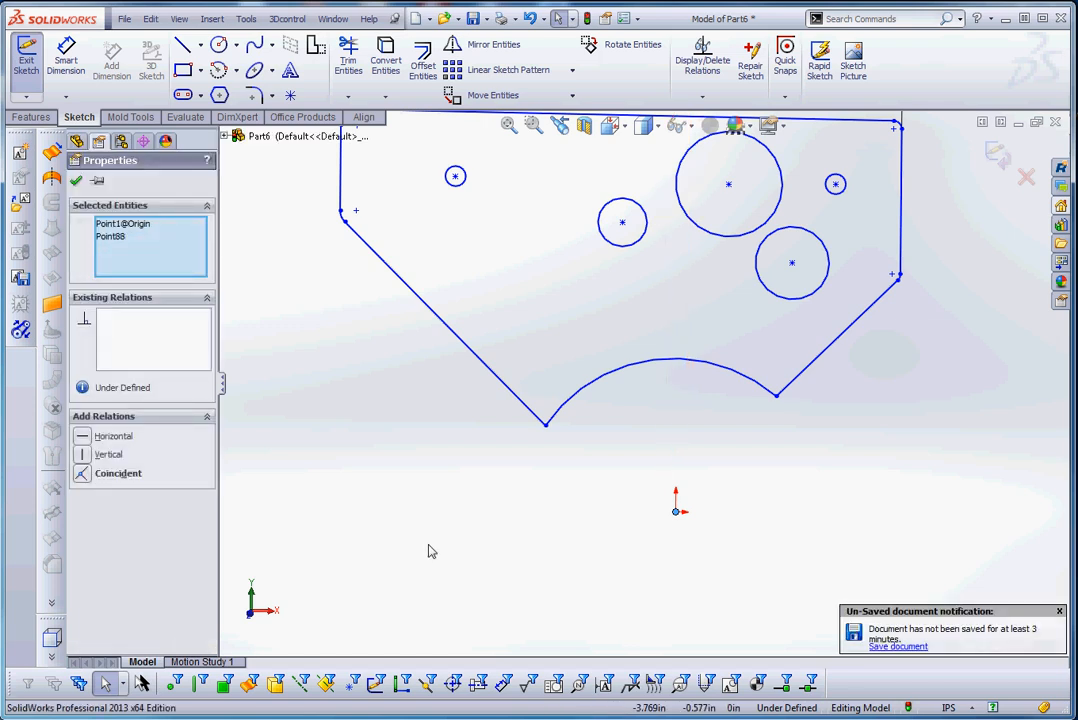
click(114, 472)
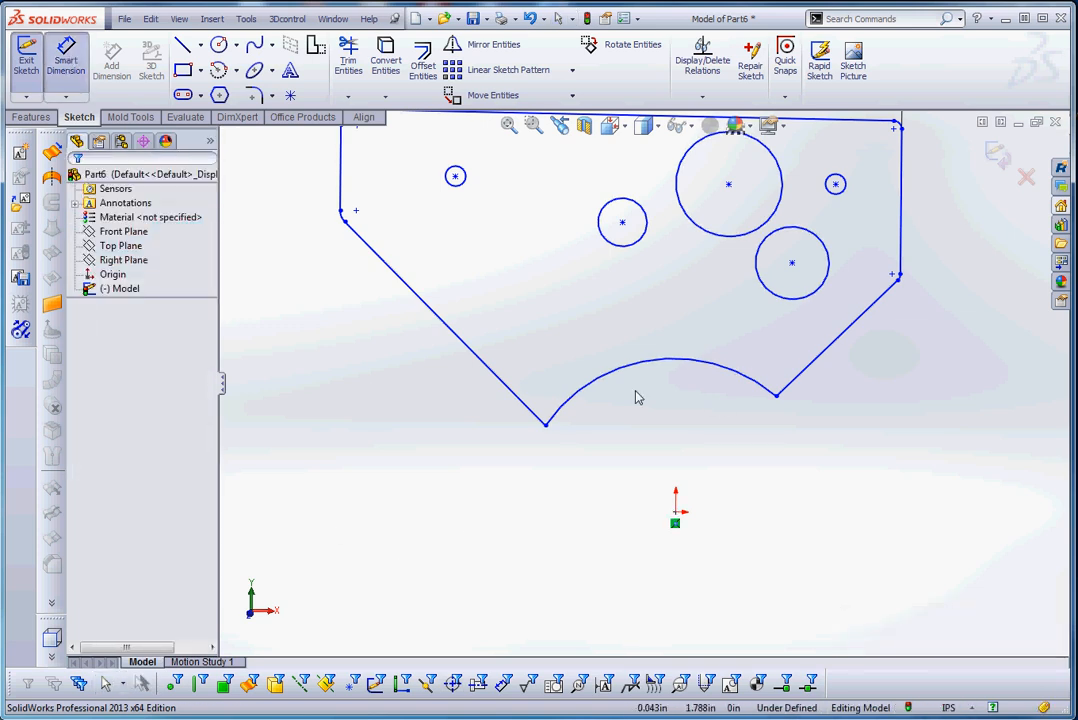
- Dimension the arc cutout with an R2.375 radius
click(656, 358)
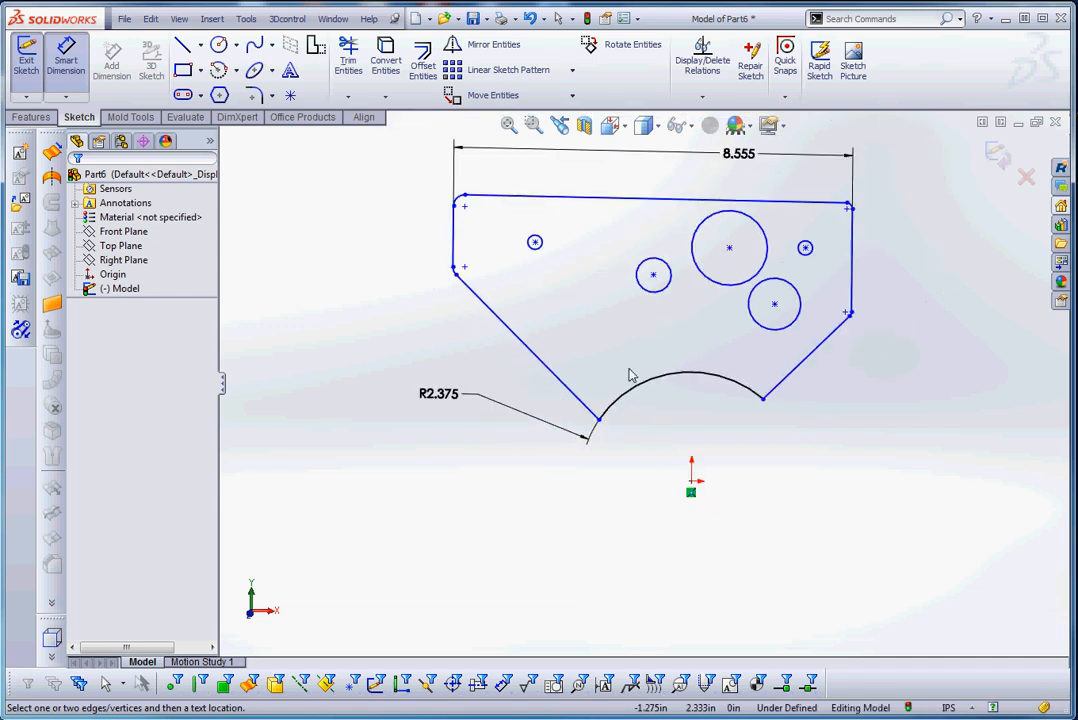
mouse_move(558, 232)
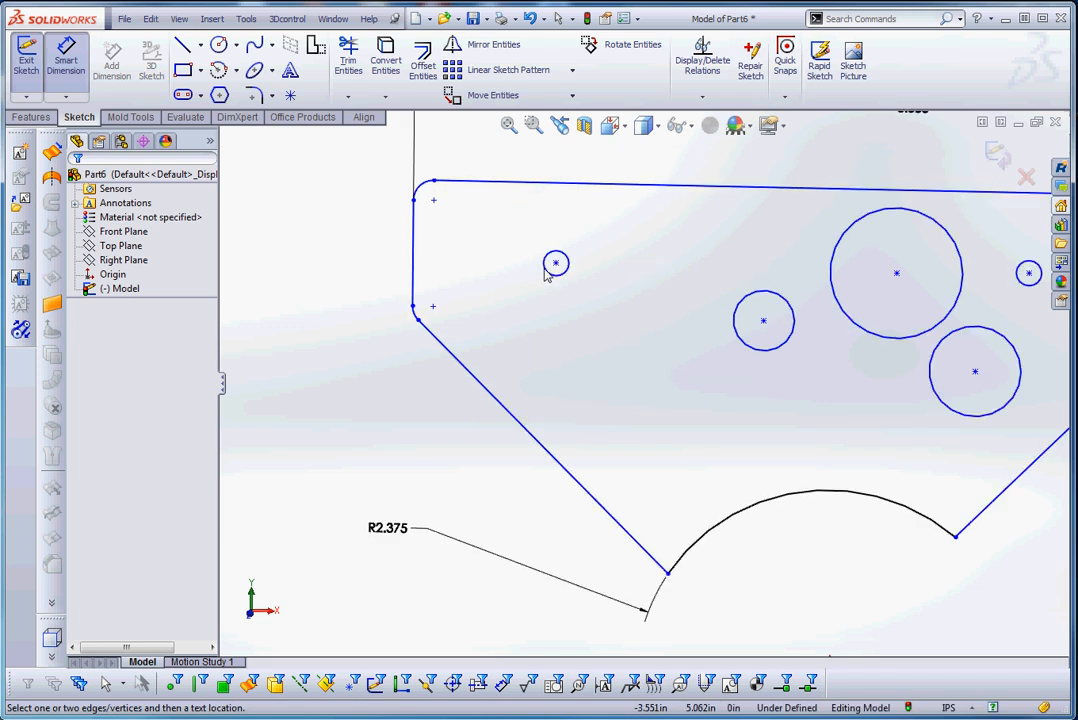
- Dimension the hole diameters: Ø.3125 left, Ø.750, Ø1.625 large, and Ø.3125 right
click(556, 264)
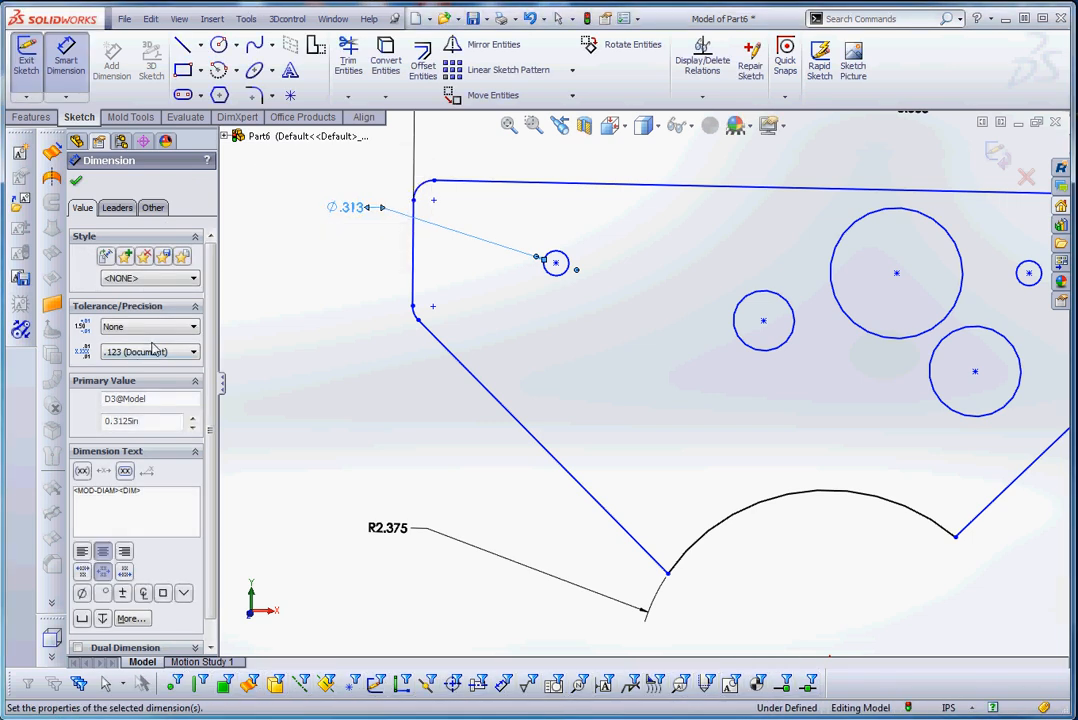
click(184, 352)
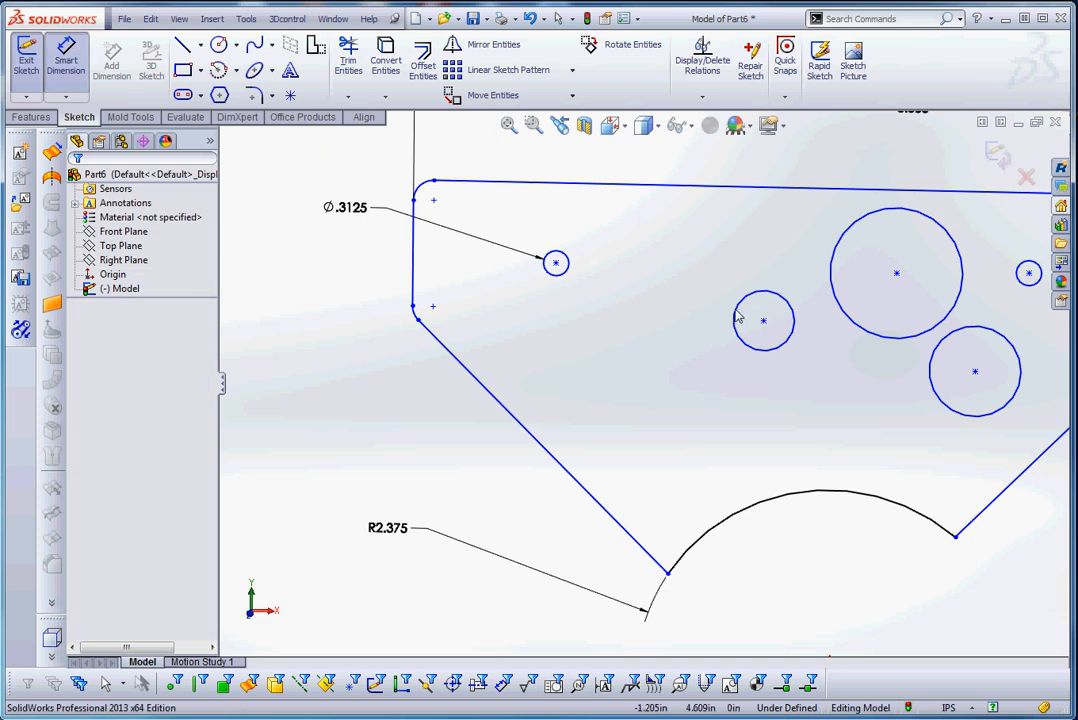
click(764, 320)
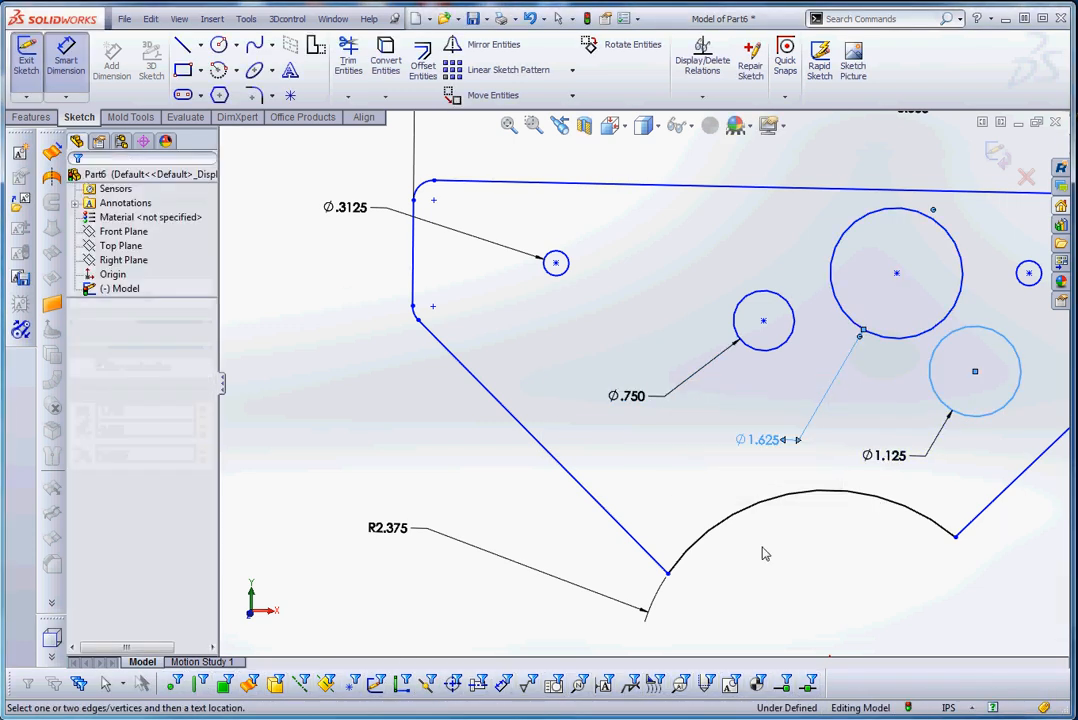
click(884, 454)
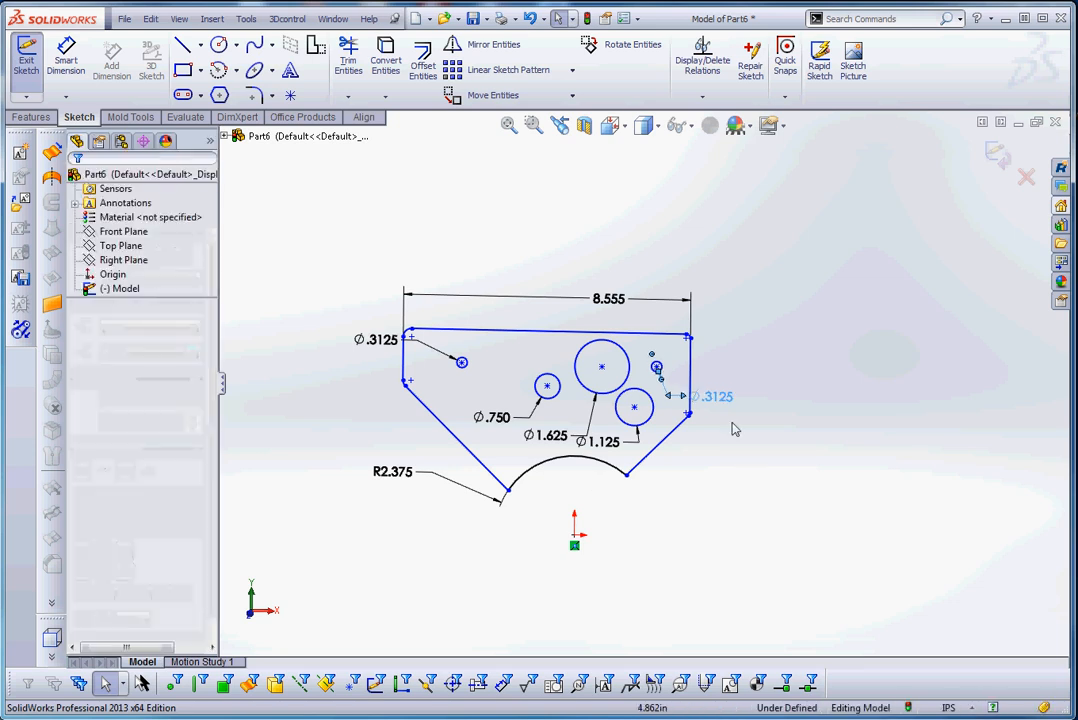
click(716, 388)
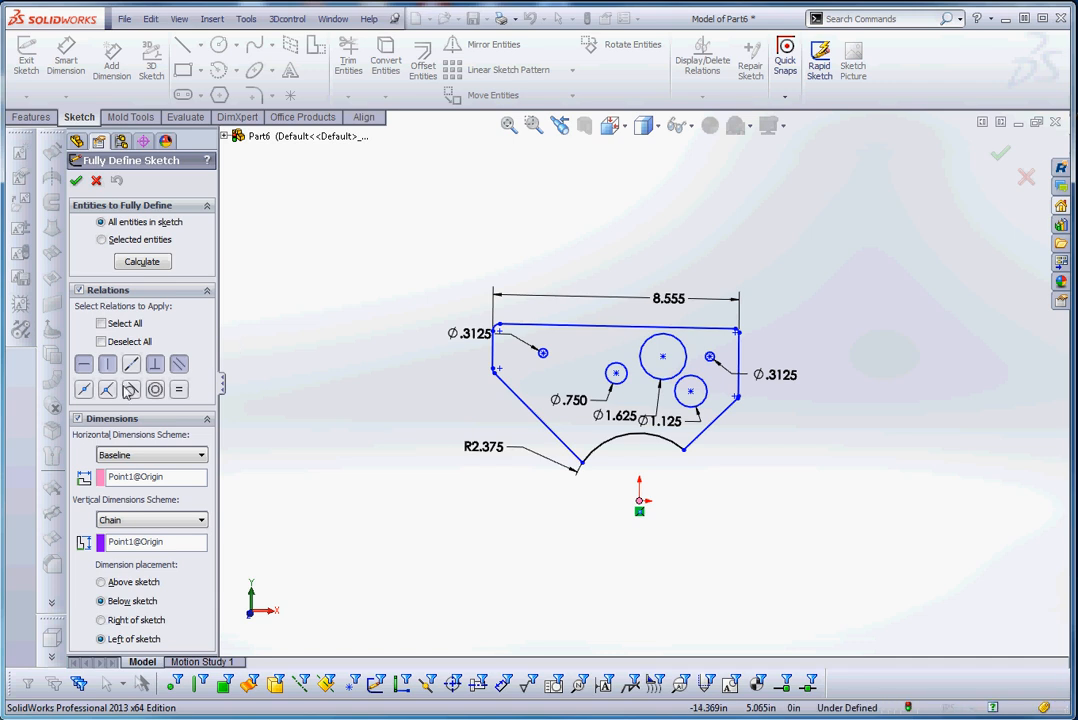
mouse_move(132, 364)
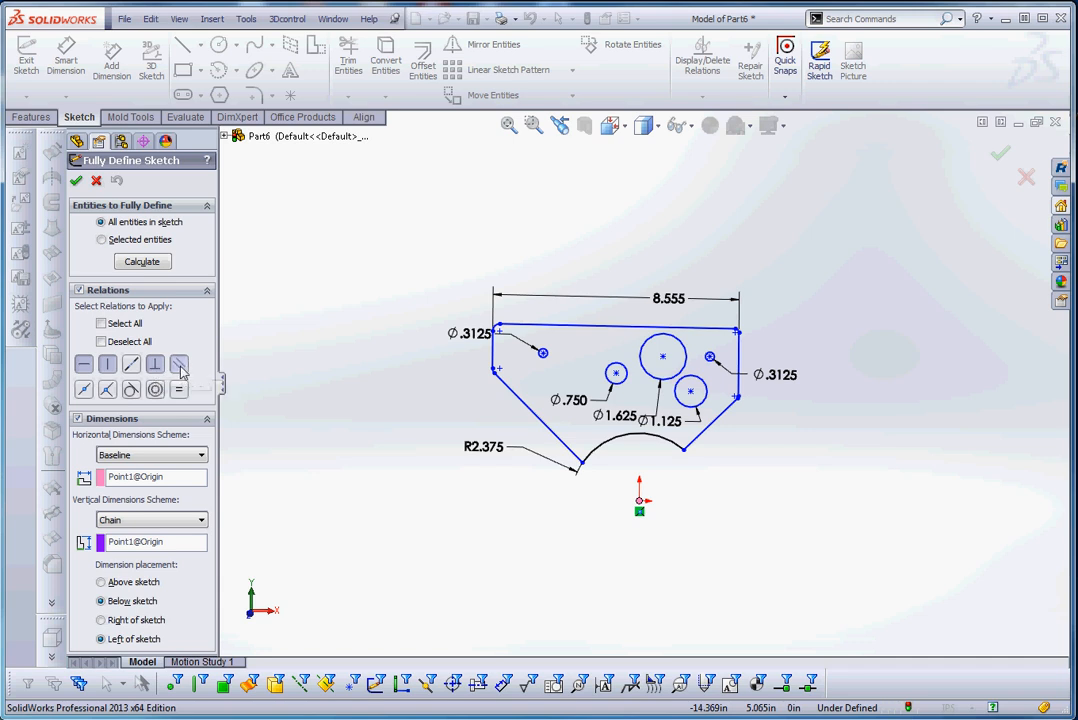
mouse_move(540, 420)
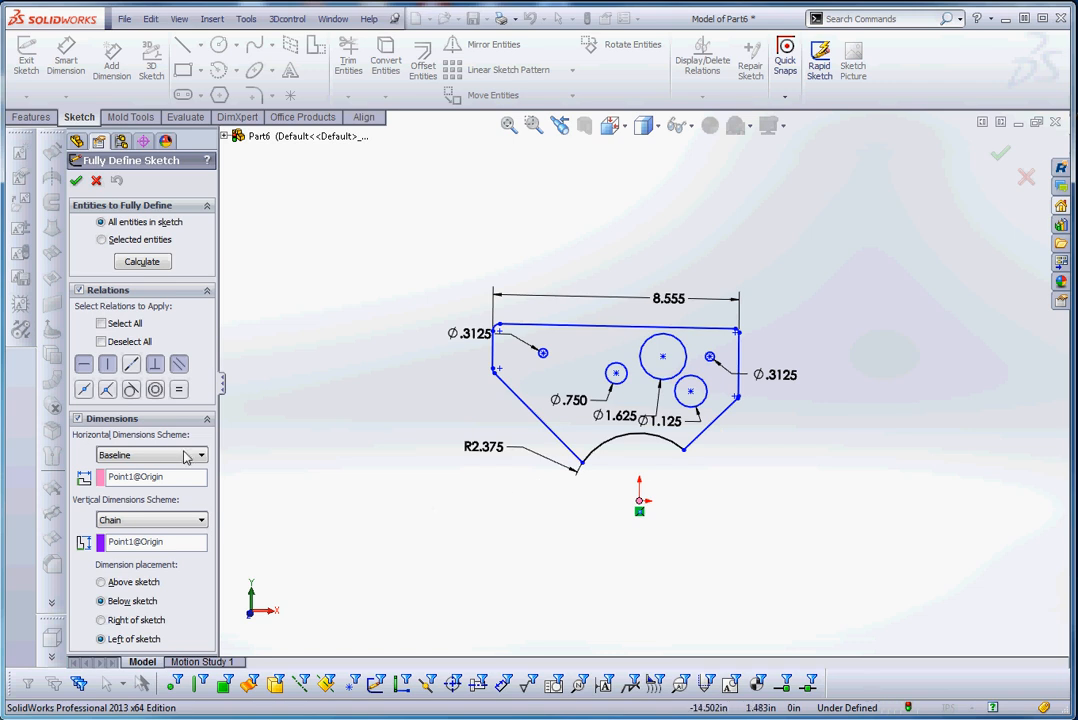
mouse_move(150, 462)
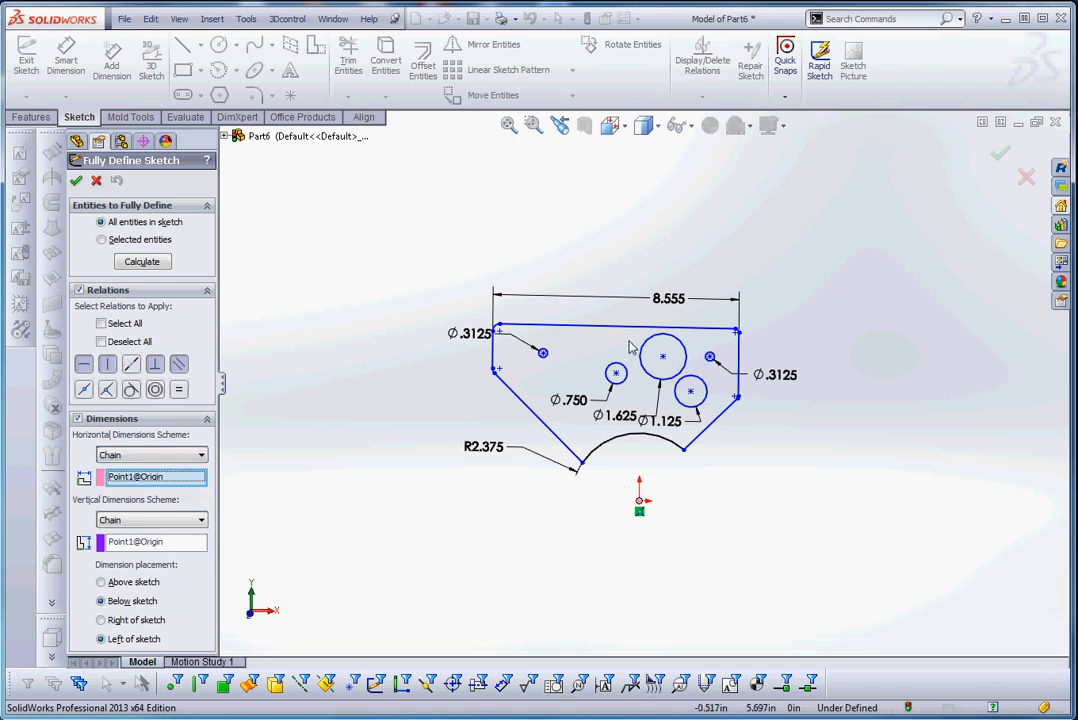
mouse_move(164, 464)
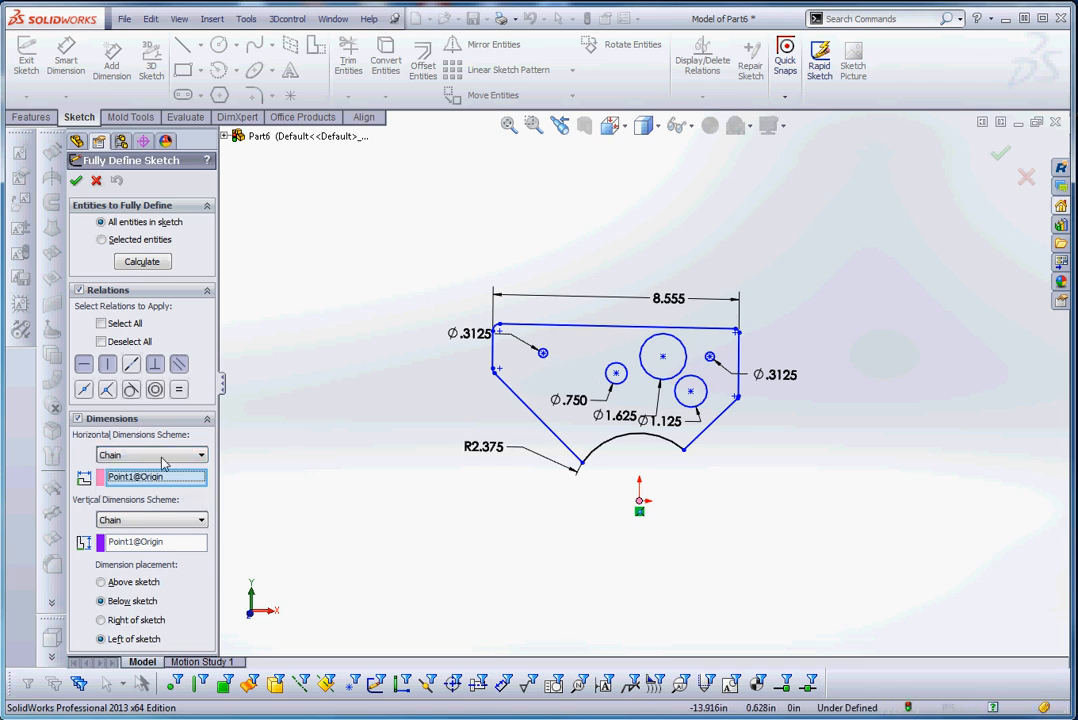
- In Fully Define Sketch, set the horizontal scheme to Baseline from Point1@Origin
click(150, 454)
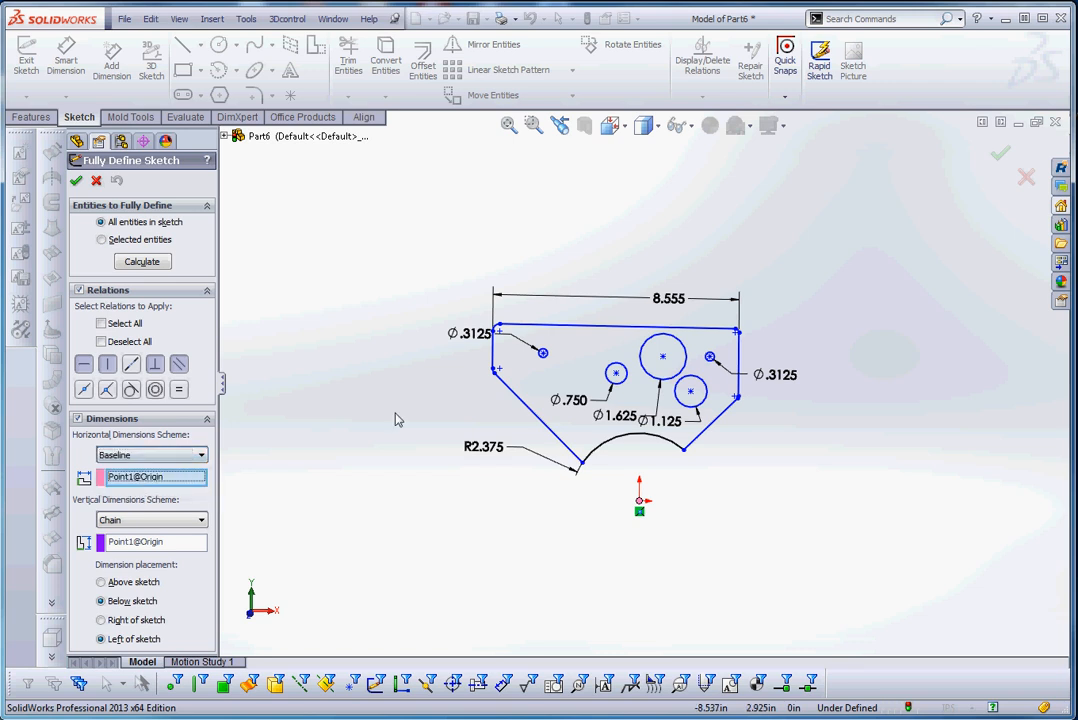
mouse_move(496, 360)
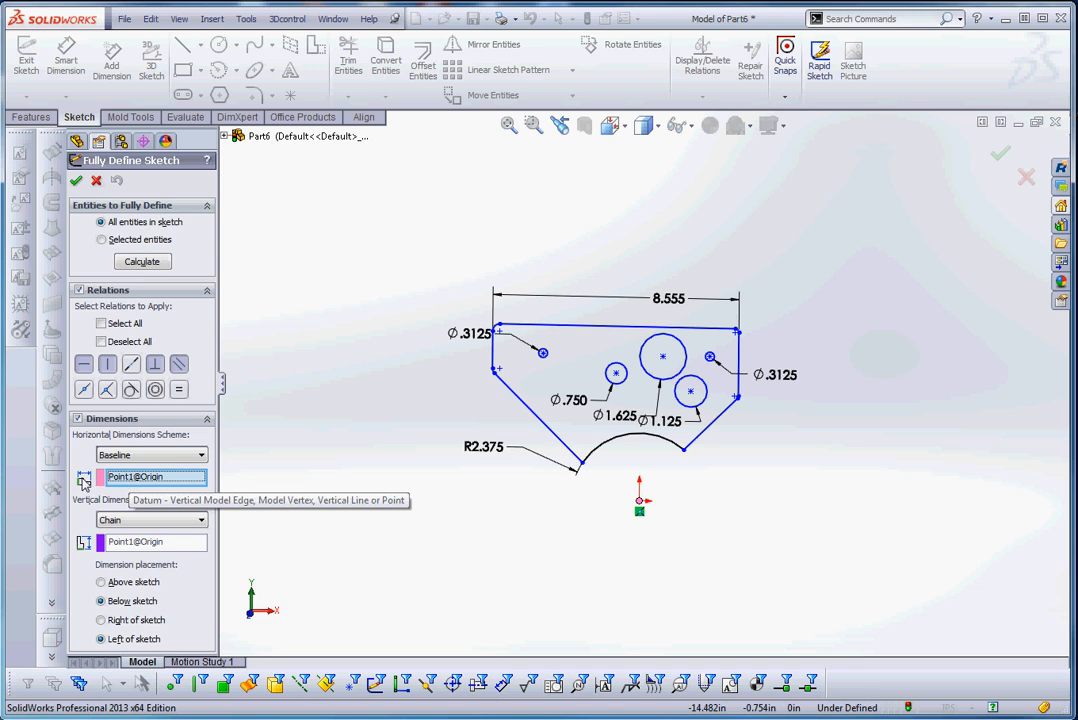
mouse_move(638, 510)
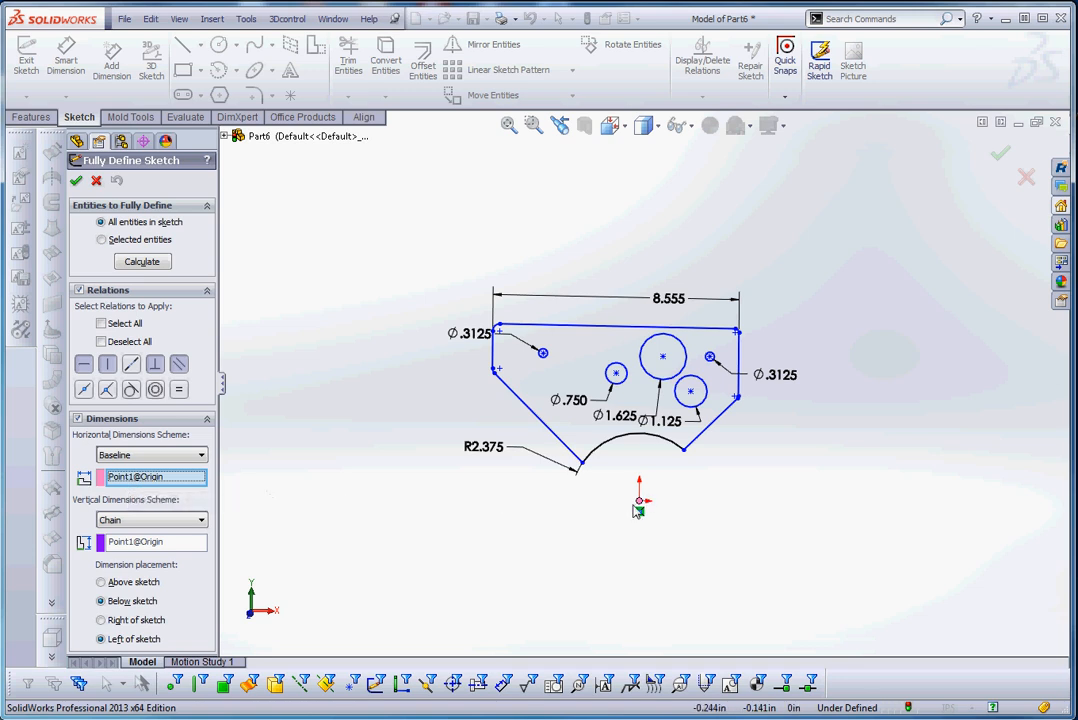
mouse_move(490, 360)
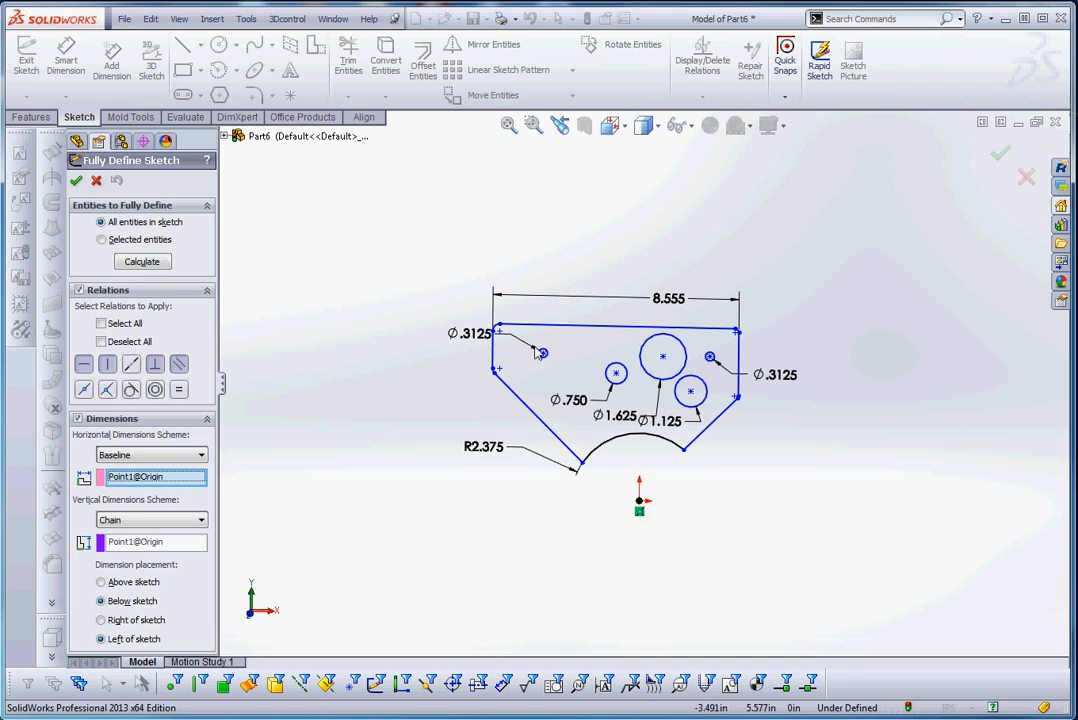
- Use Line31 and Line28 as baseline datums, placing dimensions above and left of the sketch
click(492, 356)
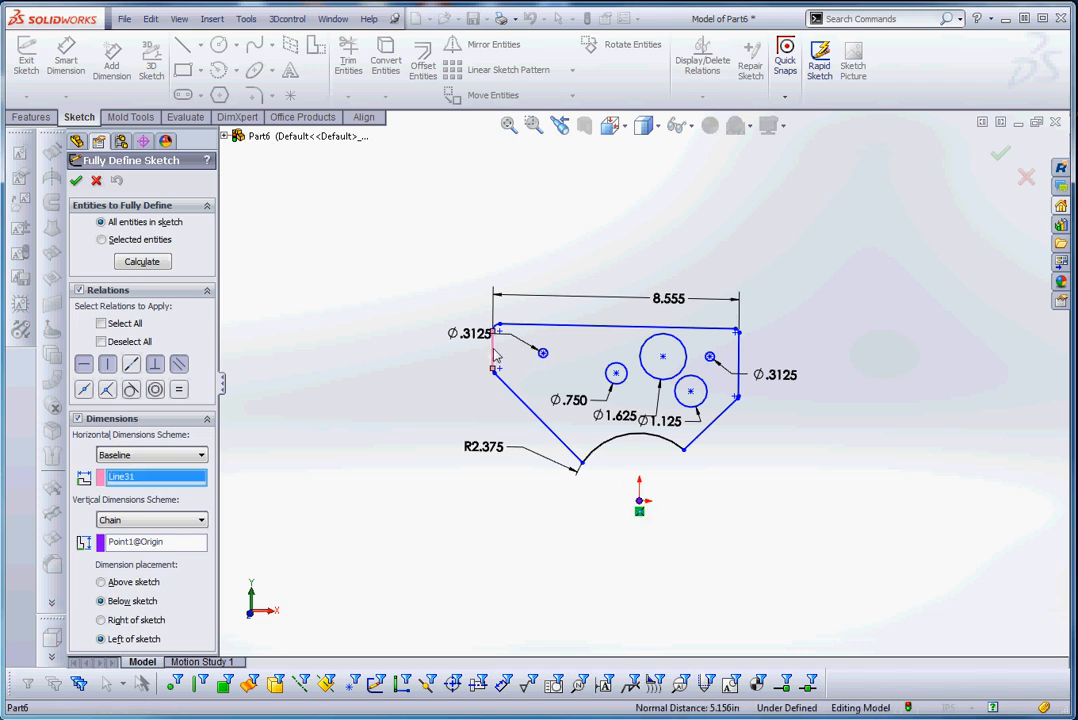
mouse_move(152, 520)
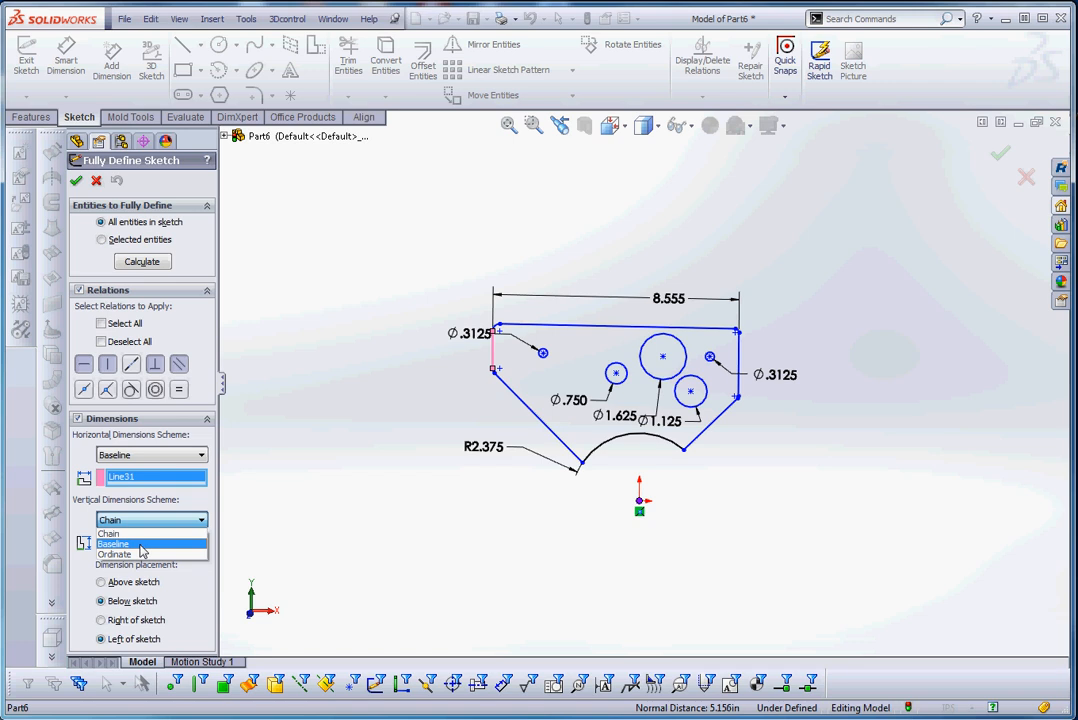
click(112, 532)
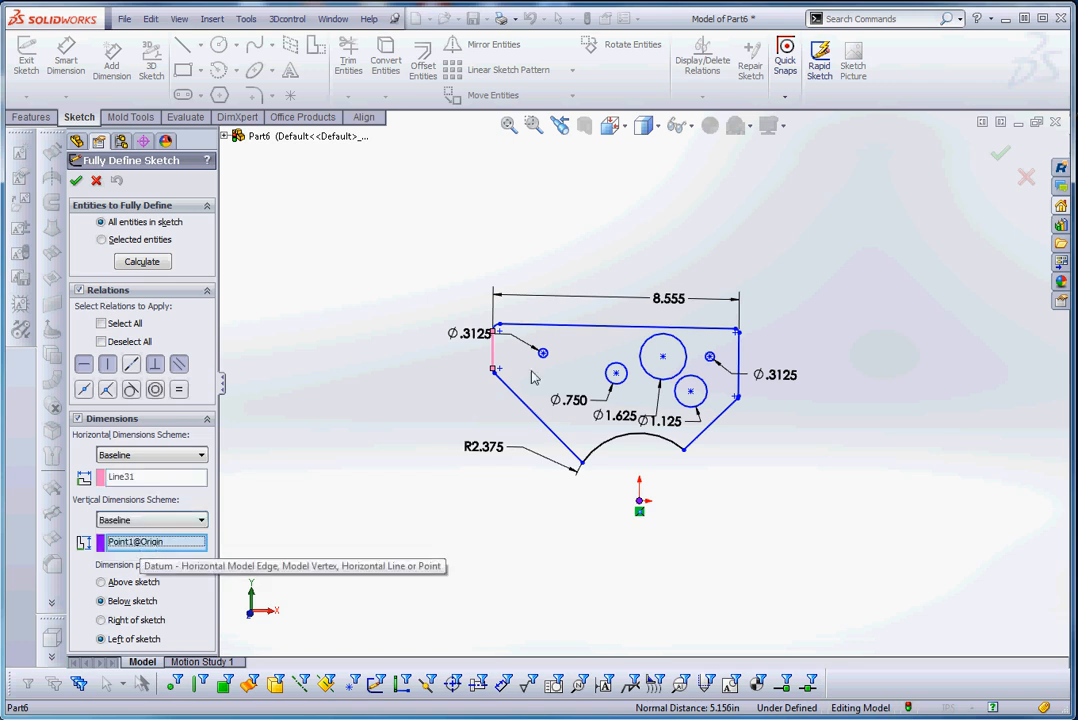
click(600, 330)
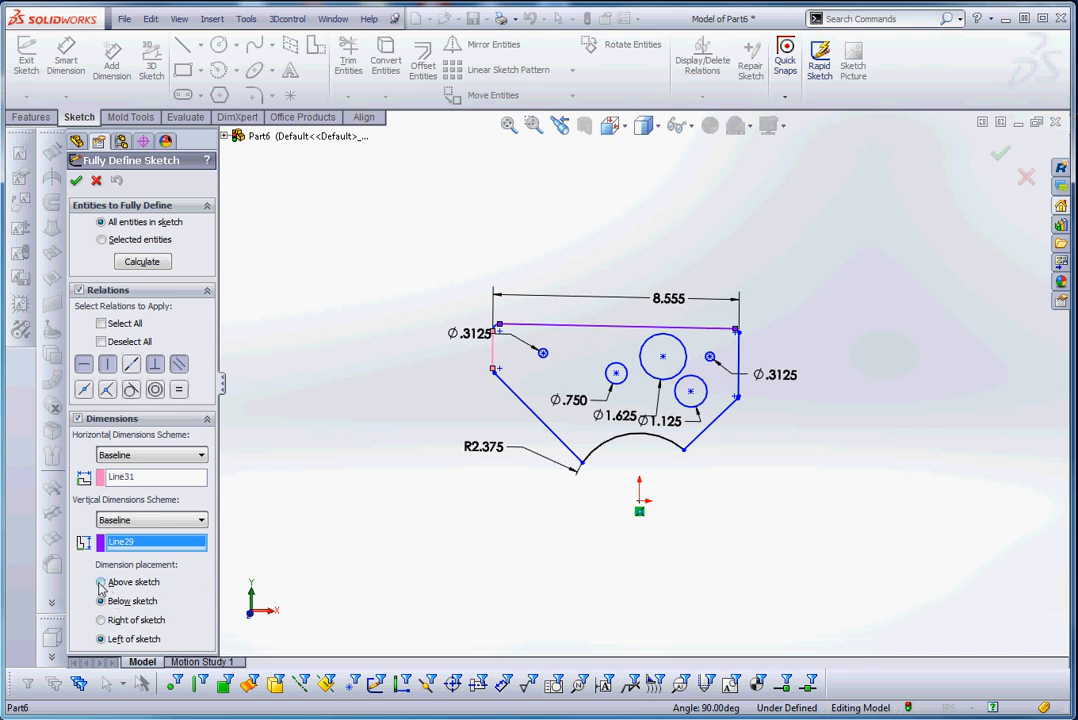
click(100, 580)
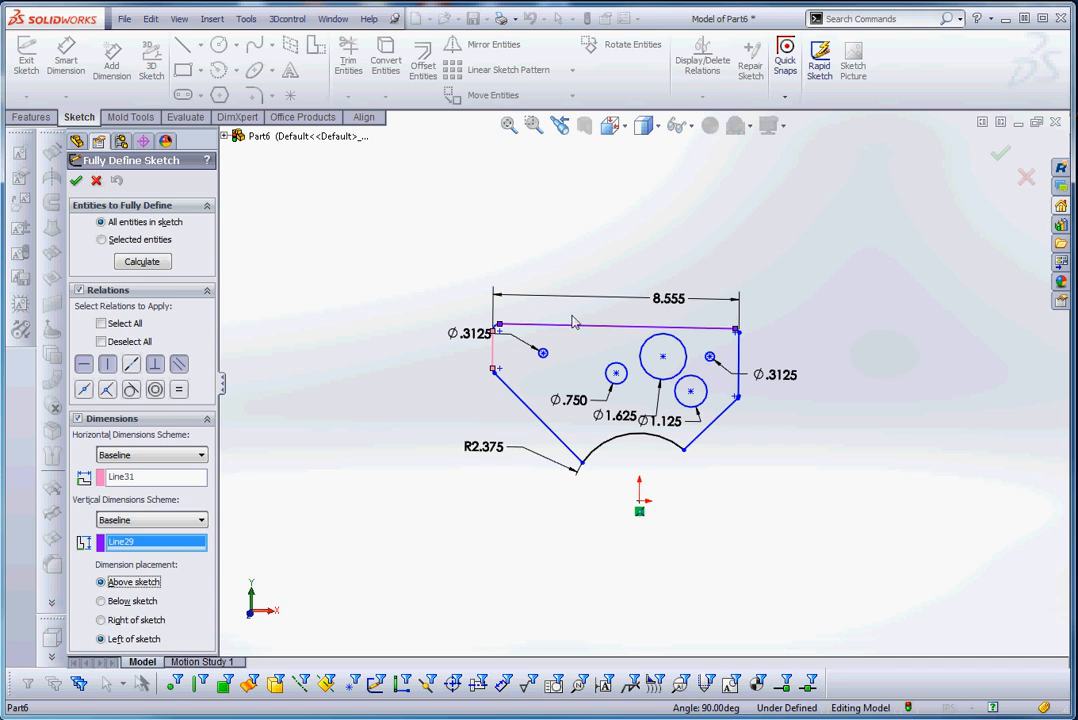
mouse_move(492, 270)
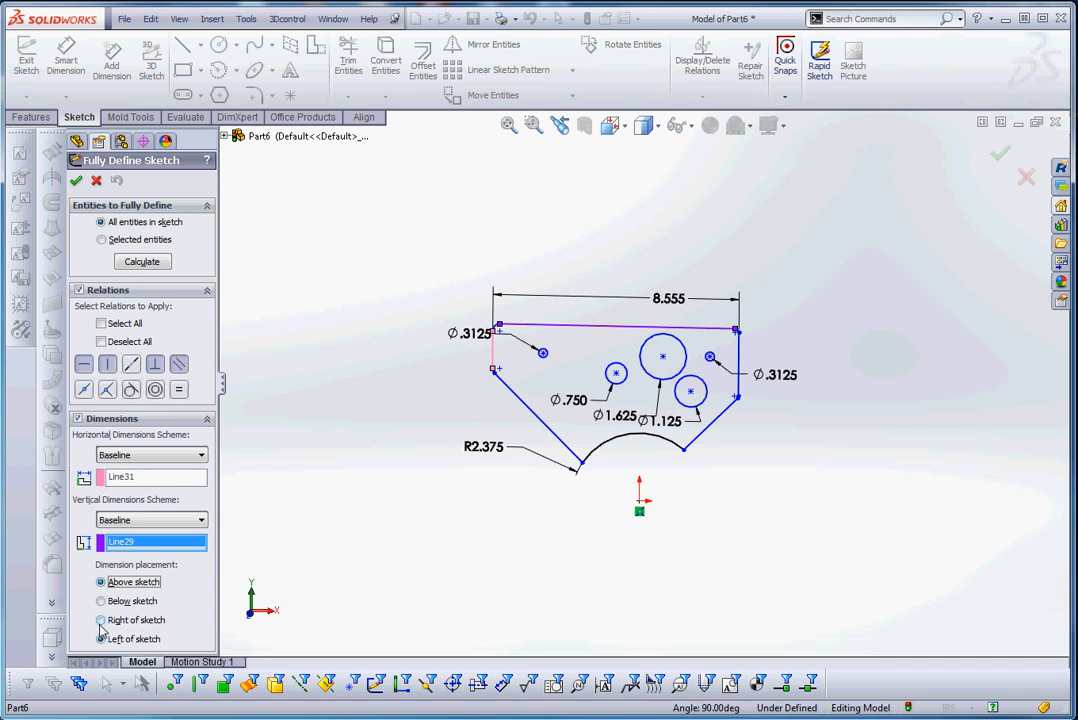
click(100, 638)
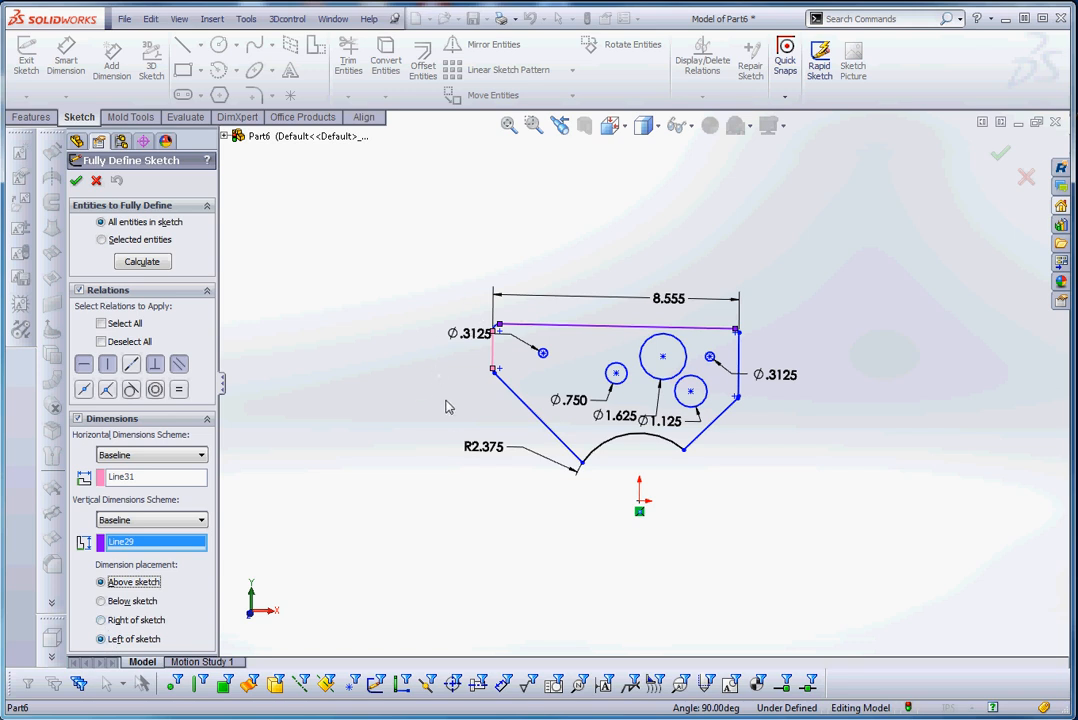
mouse_move(244, 412)
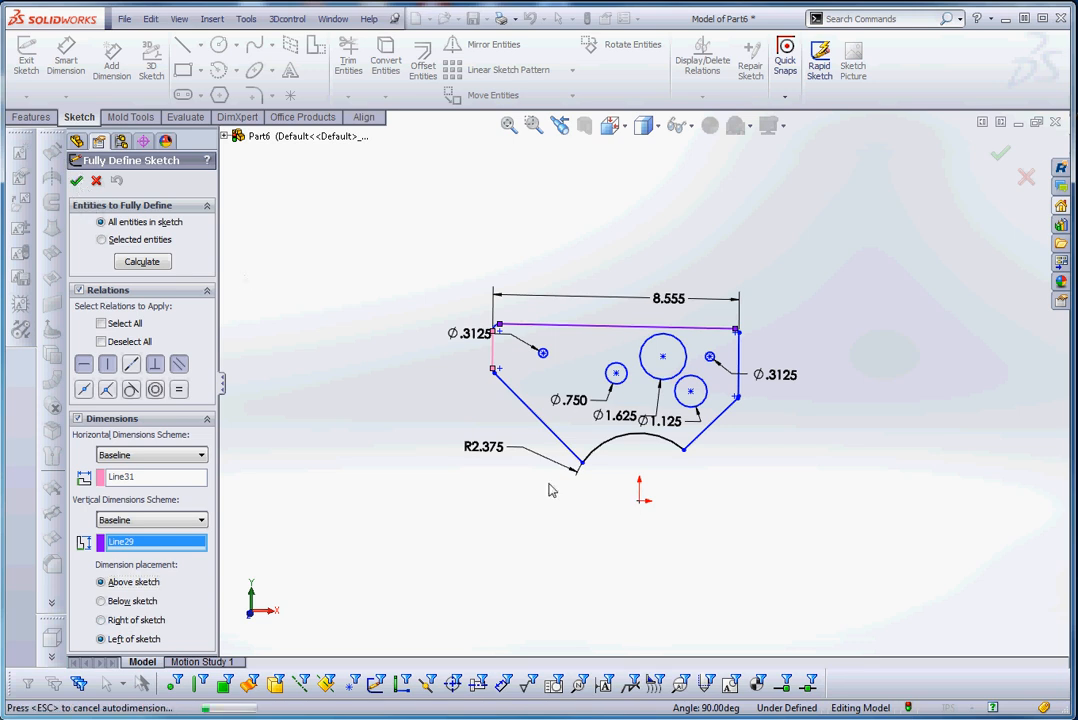
- Accept the Fully Define Sketch settings so baseline dimensions fully define the bracket
click(76, 180)
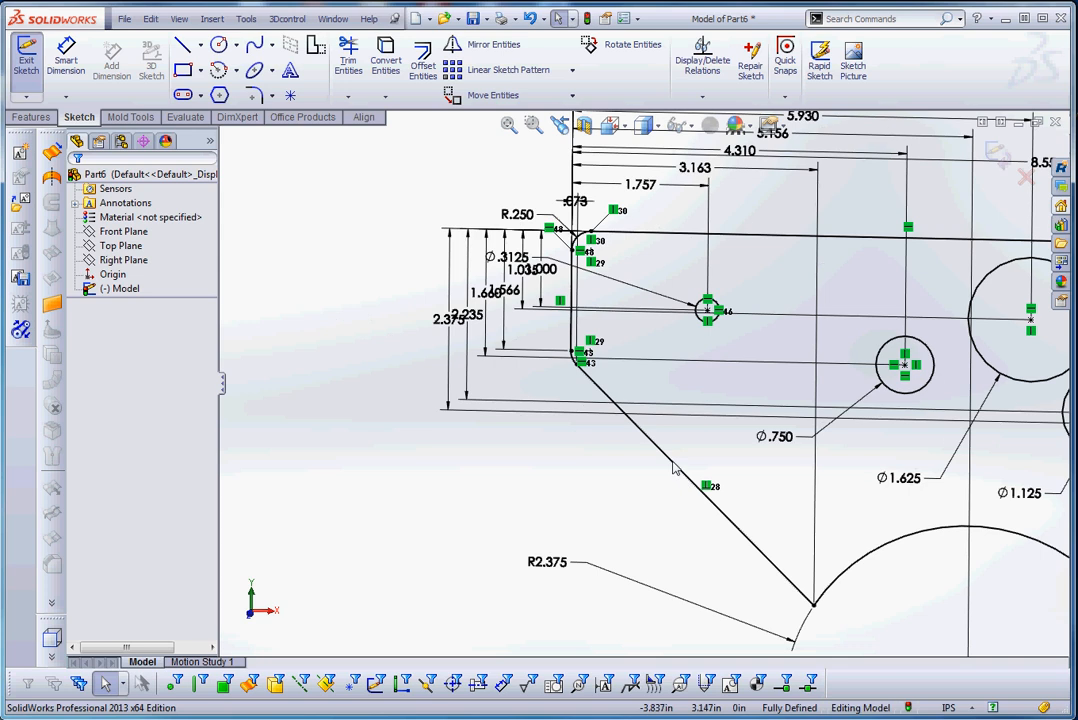
mouse_move(642, 438)
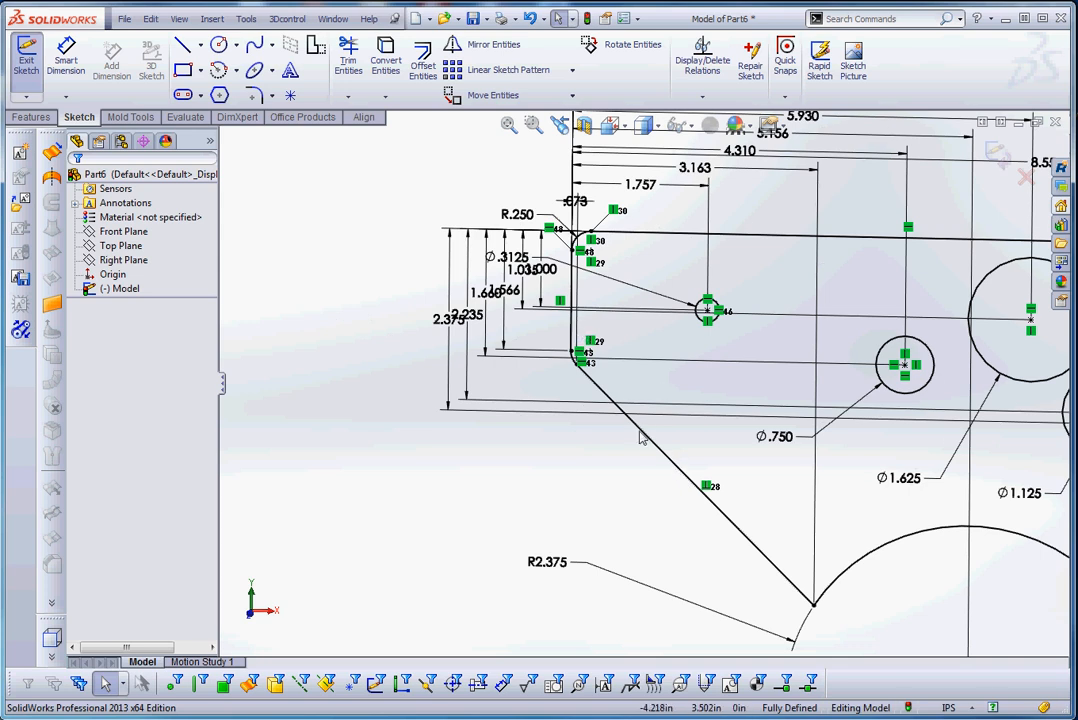
mouse_move(656, 500)
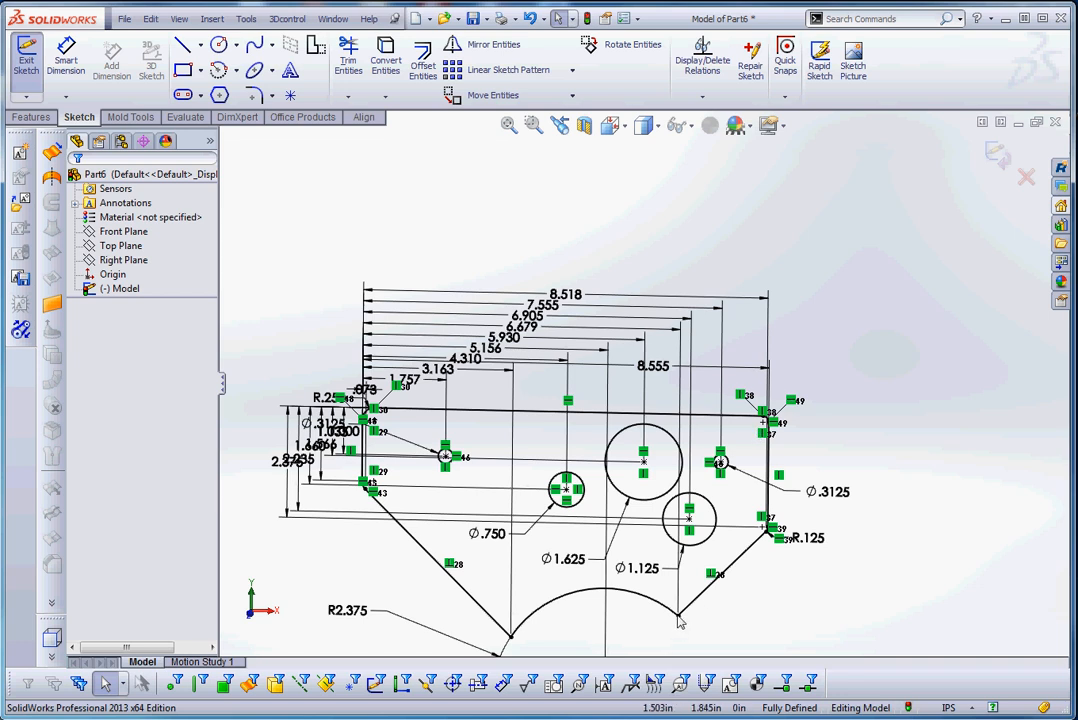
mouse_move(756, 610)
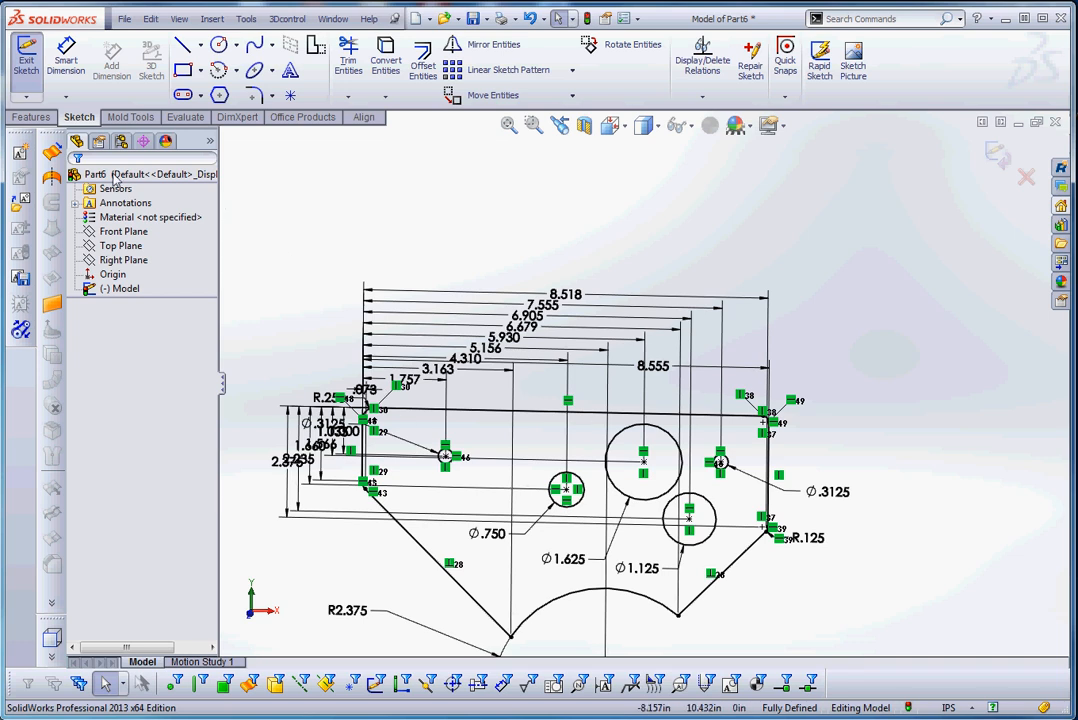
- Extrude the bracket sketch mid-plane to 0.750 in, creating Boss-Extrude2
click(30, 116)
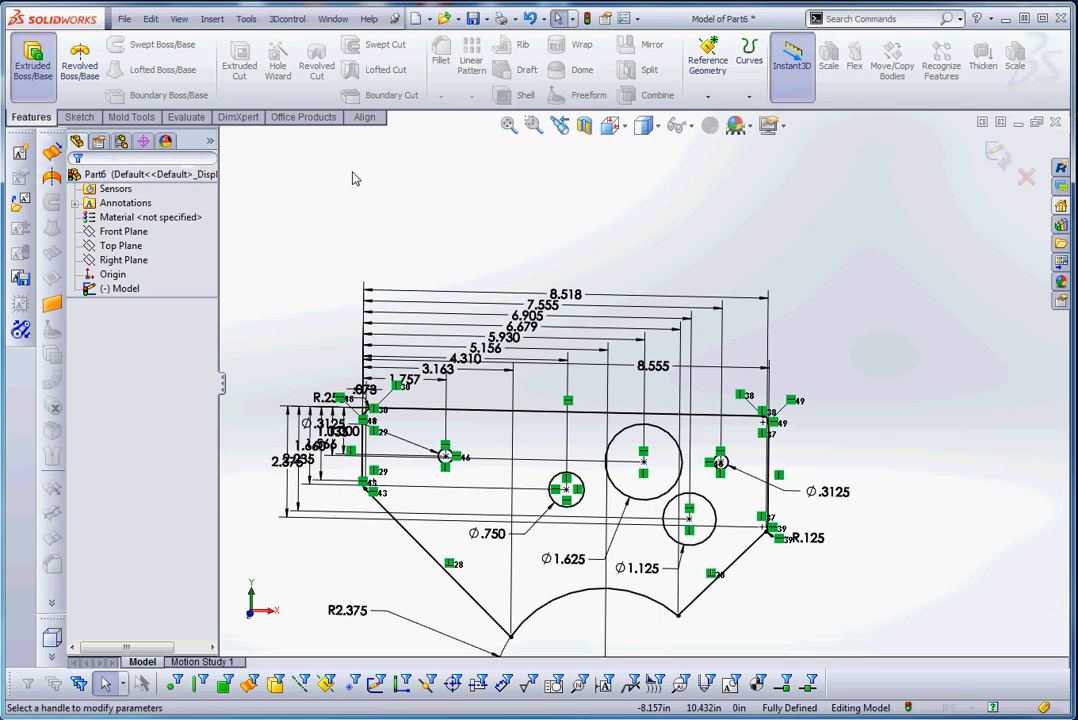
click(32, 60)
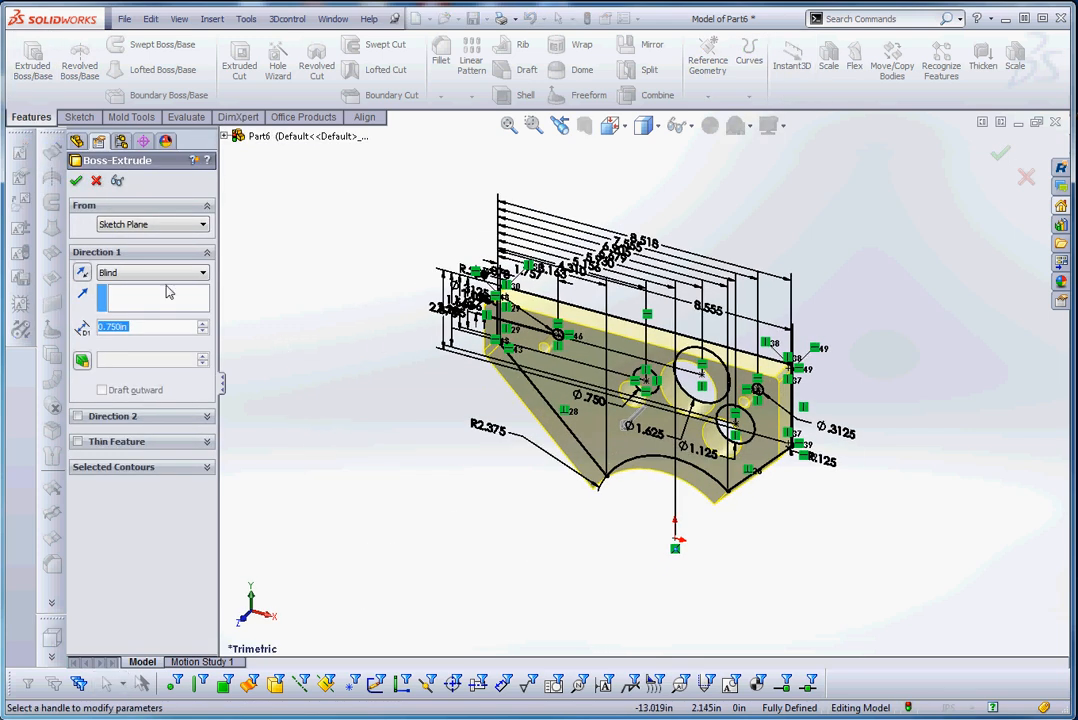
click(150, 272)
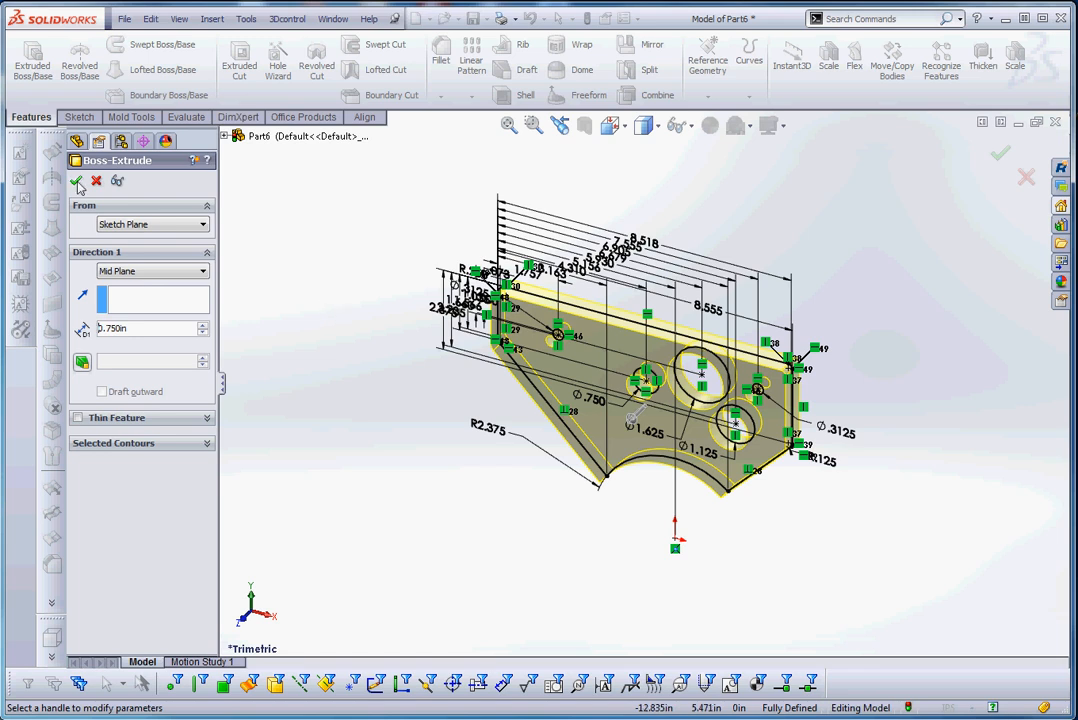
click(76, 180)
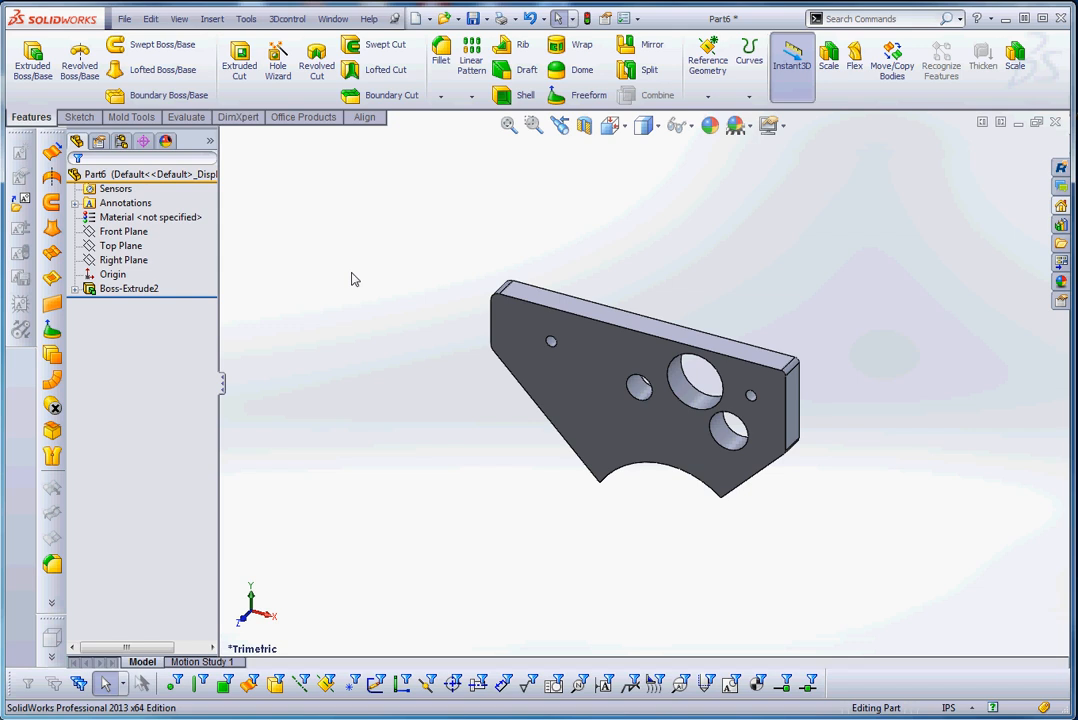
mouse_move(328, 260)
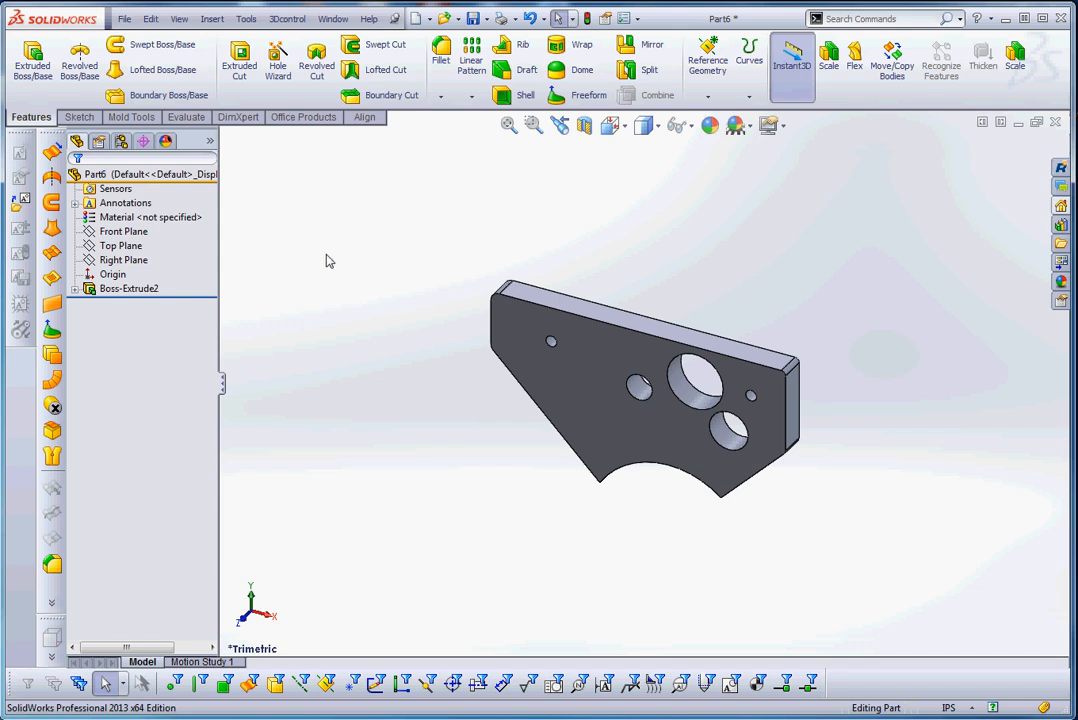
- Assign ASTM A36 Steel from the Steel library as the part's material
click(150, 216)
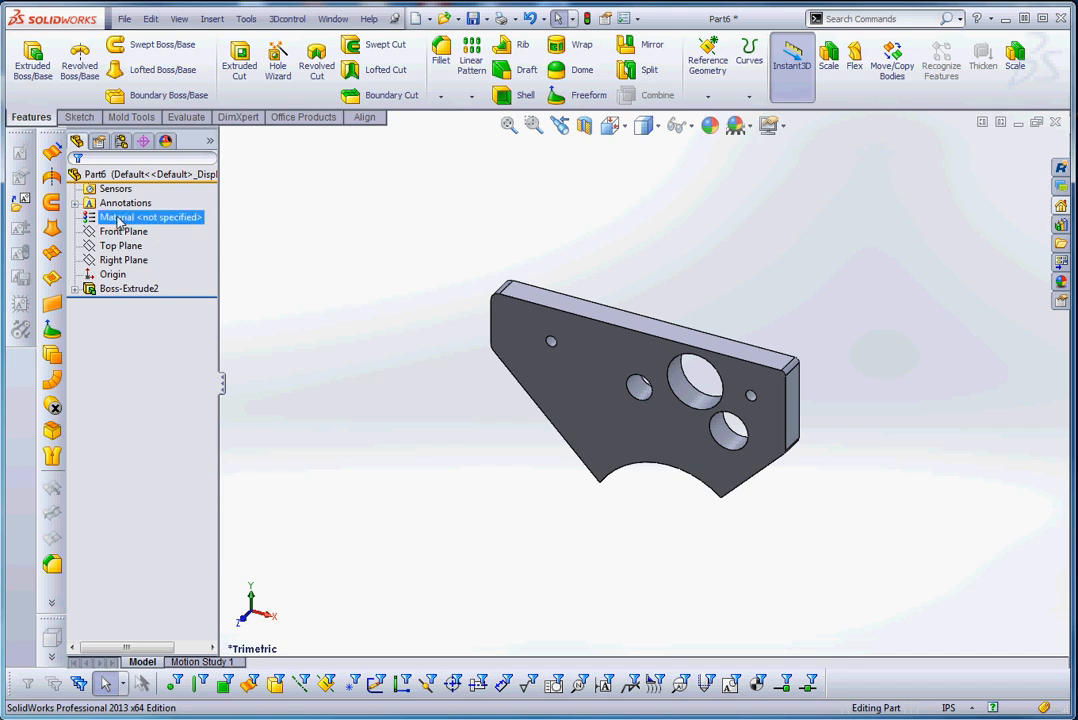
right_click(150, 216)
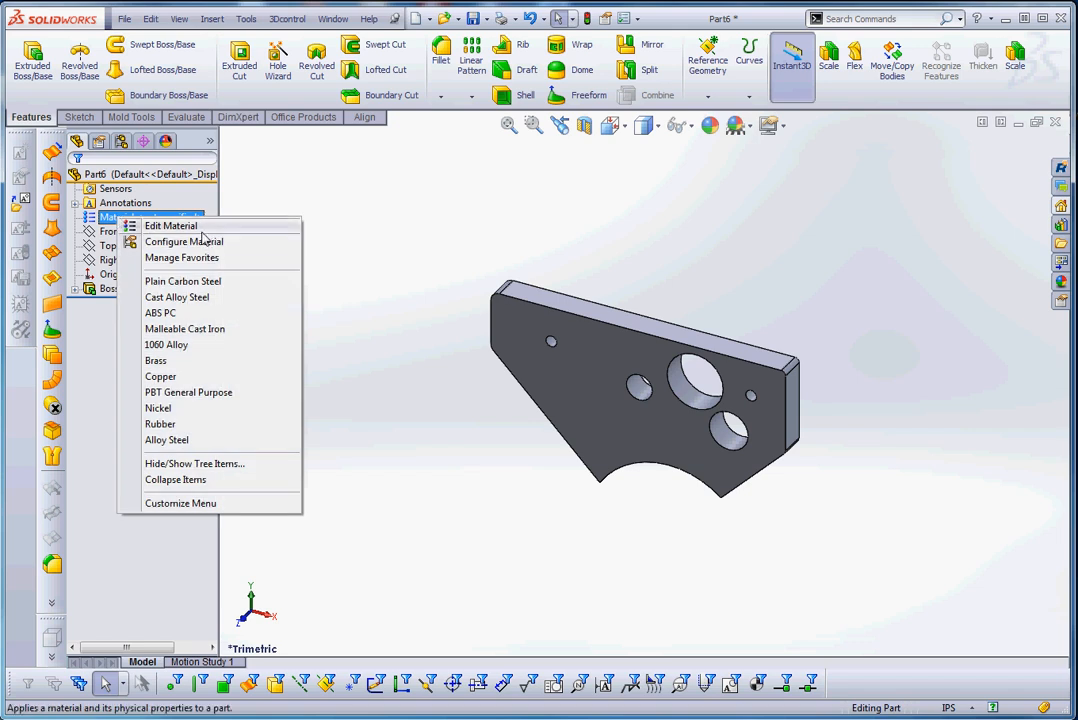
click(170, 224)
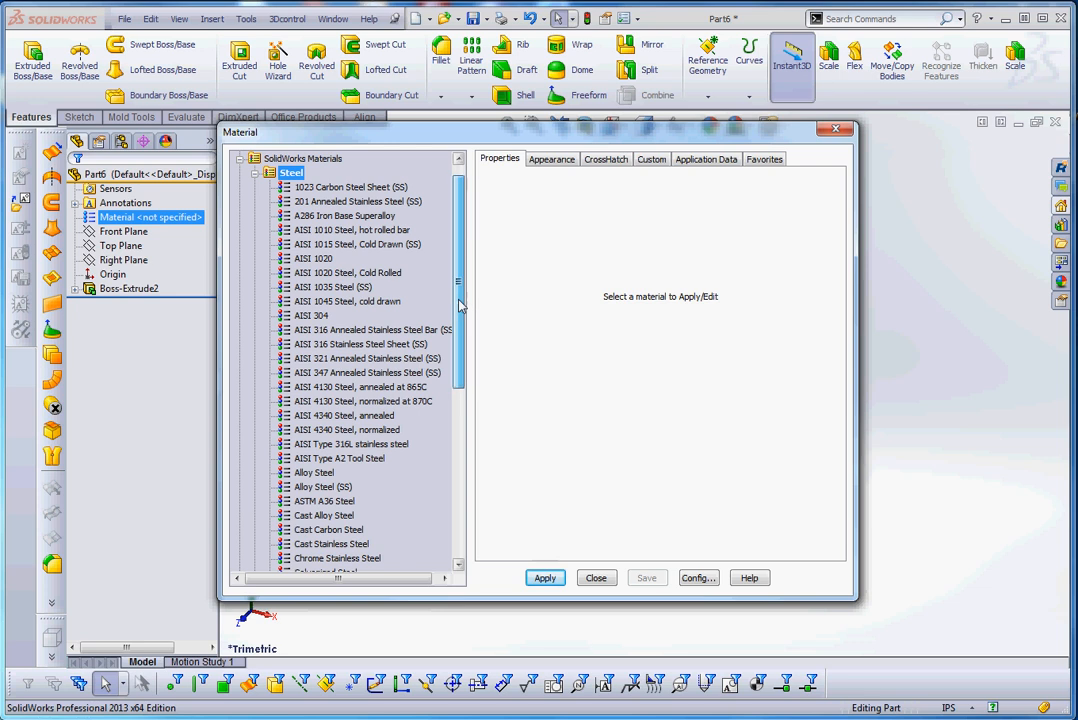
scroll(down, 3)
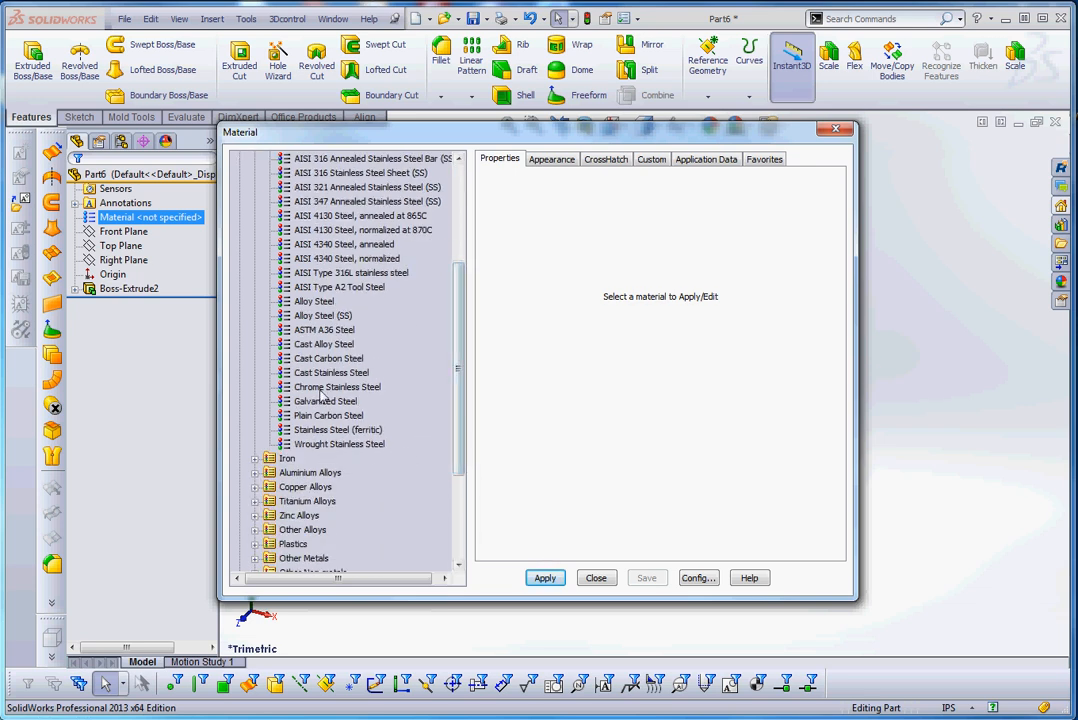
click(322, 328)
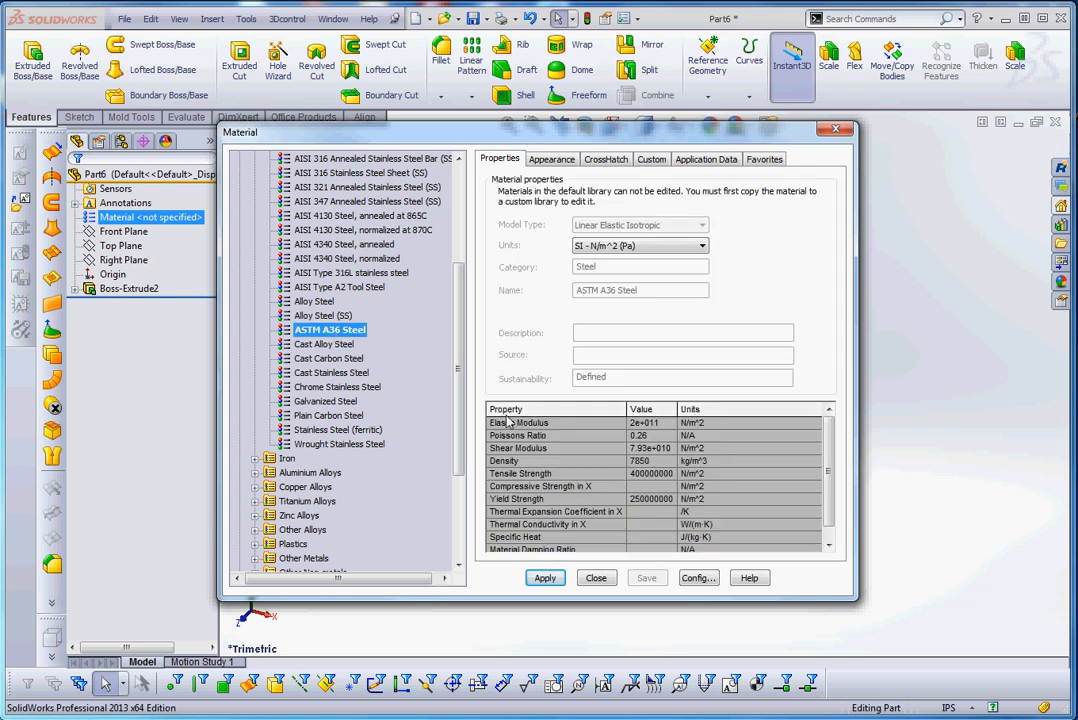
click(544, 578)
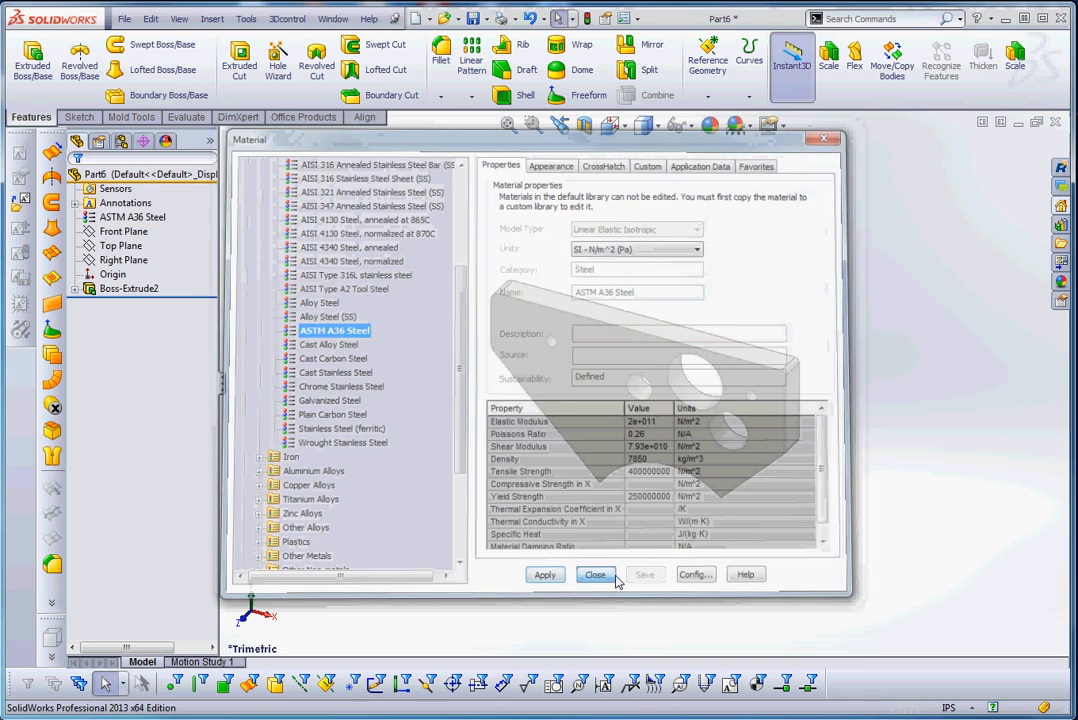
click(596, 574)
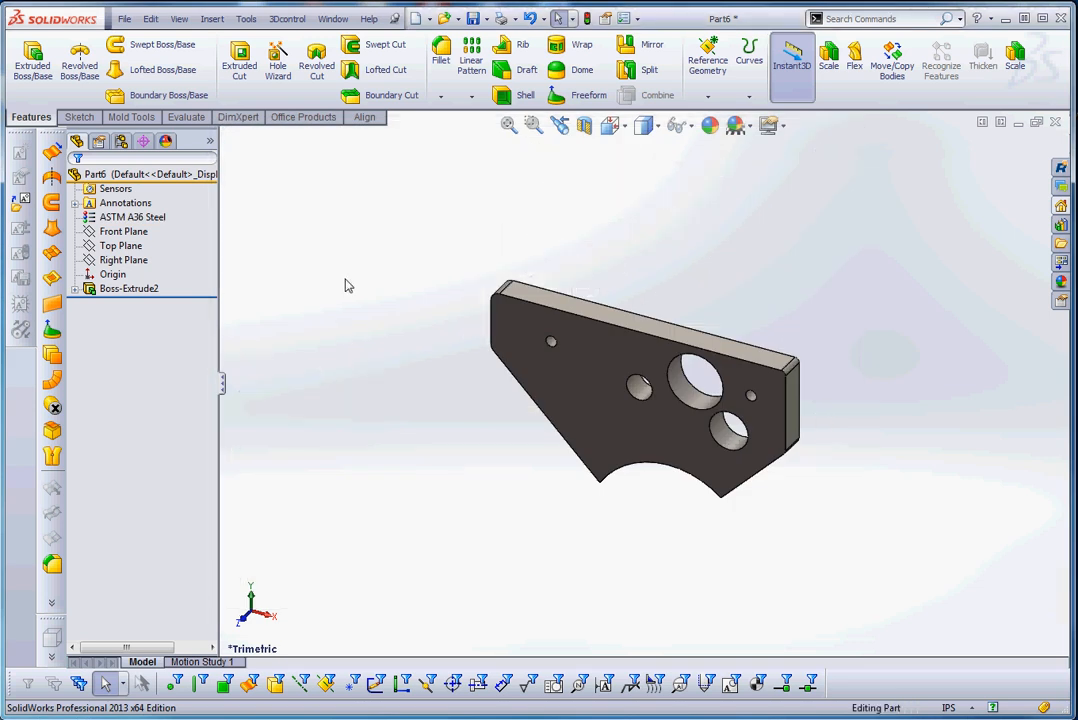